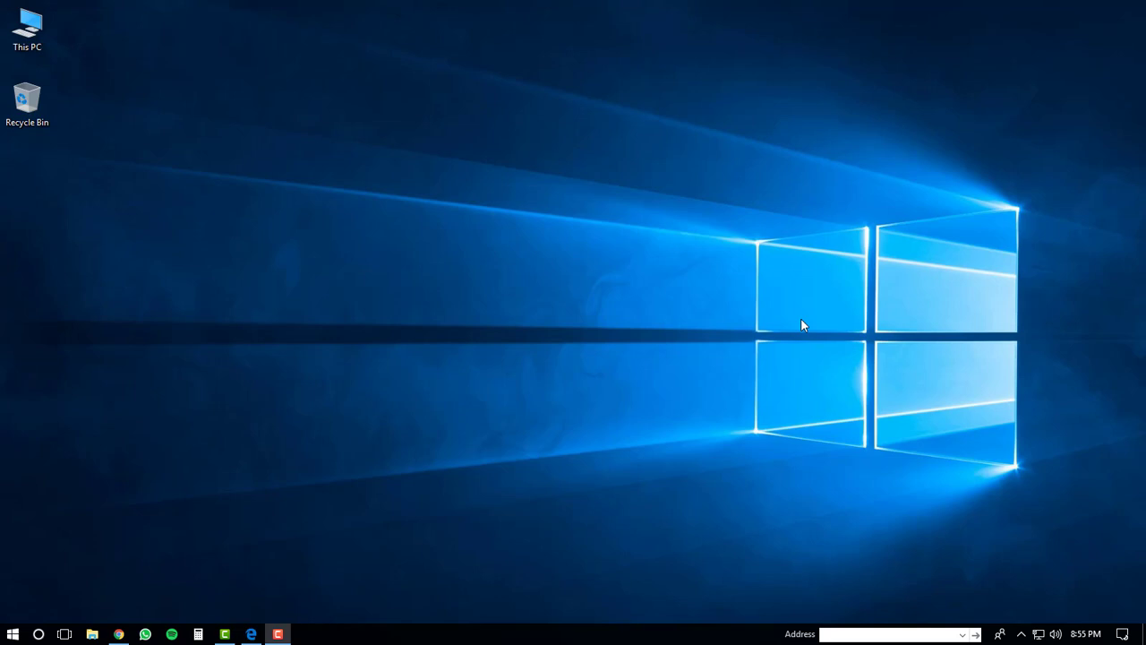
pyautogui.moveTo(792, 315)
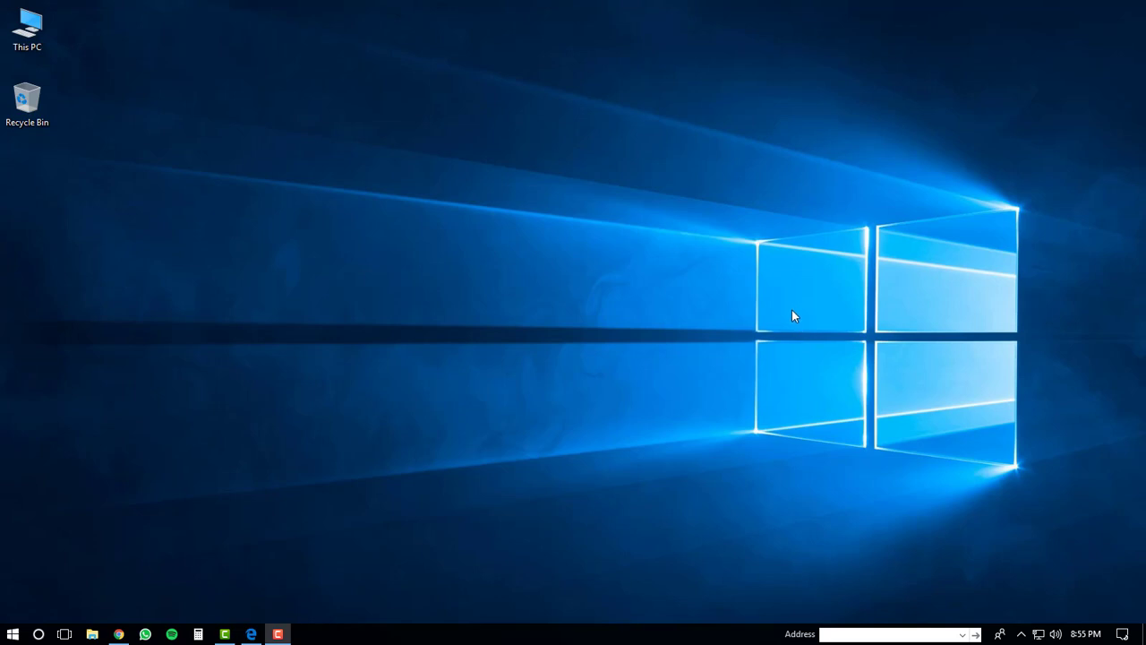
pyautogui.moveTo(759, 301)
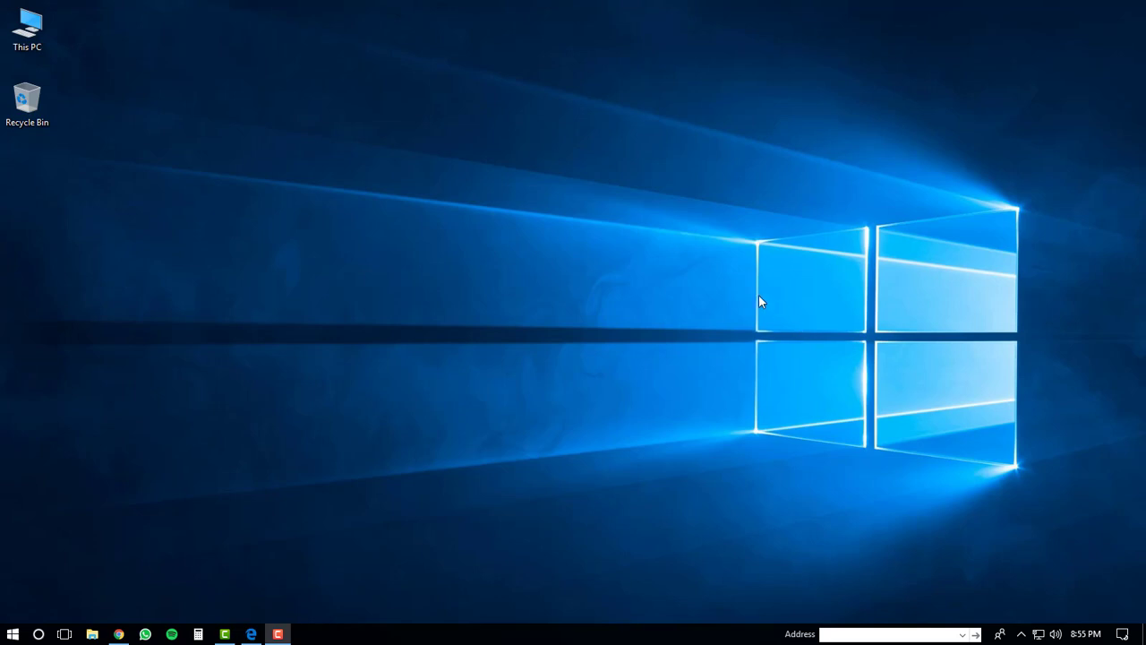
pyautogui.moveTo(523, 312)
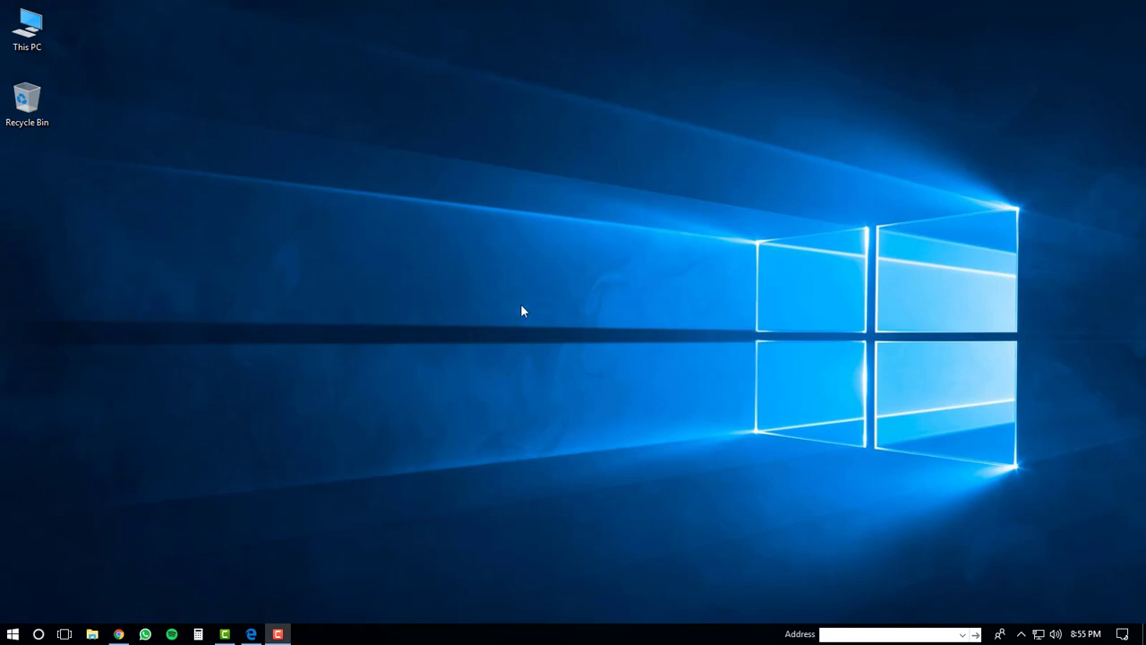
pyautogui.moveTo(366, 394)
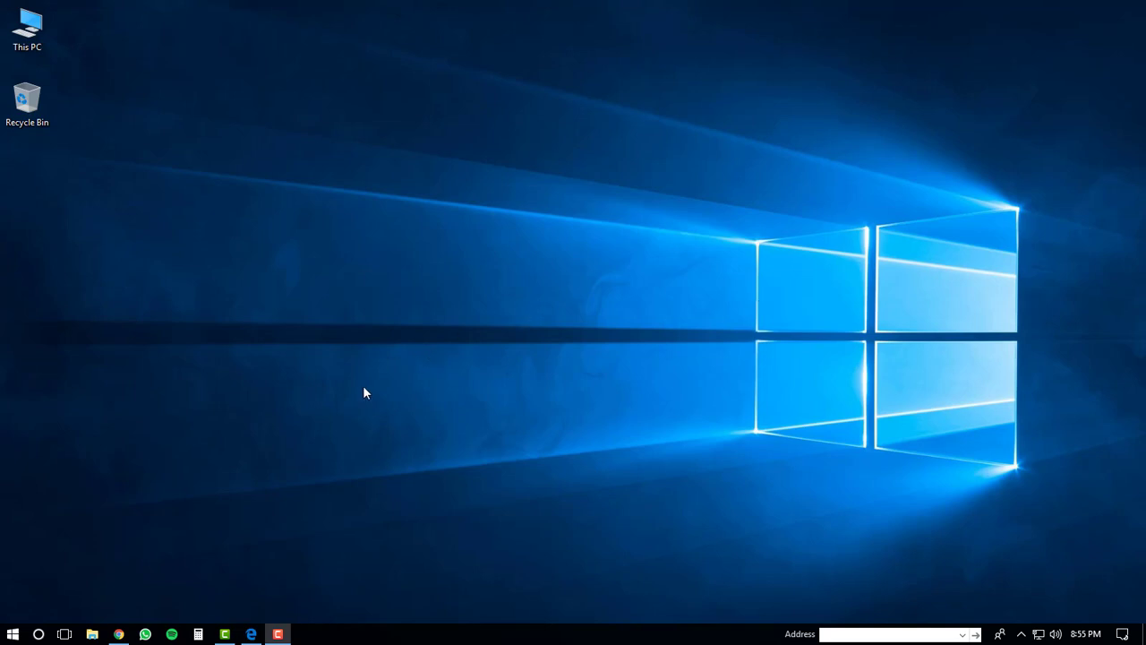
# Step: Launch Edge and navigate to the BlueStacks website via the address bar suggestion
pyautogui.click(250, 634)
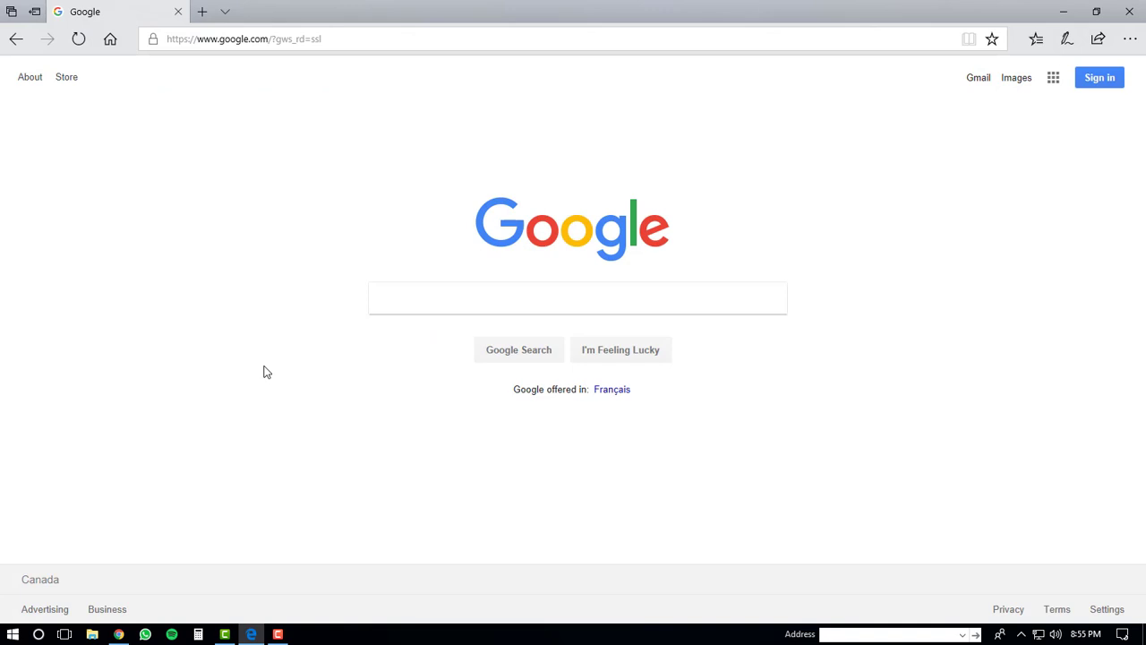
pyautogui.click(242, 39)
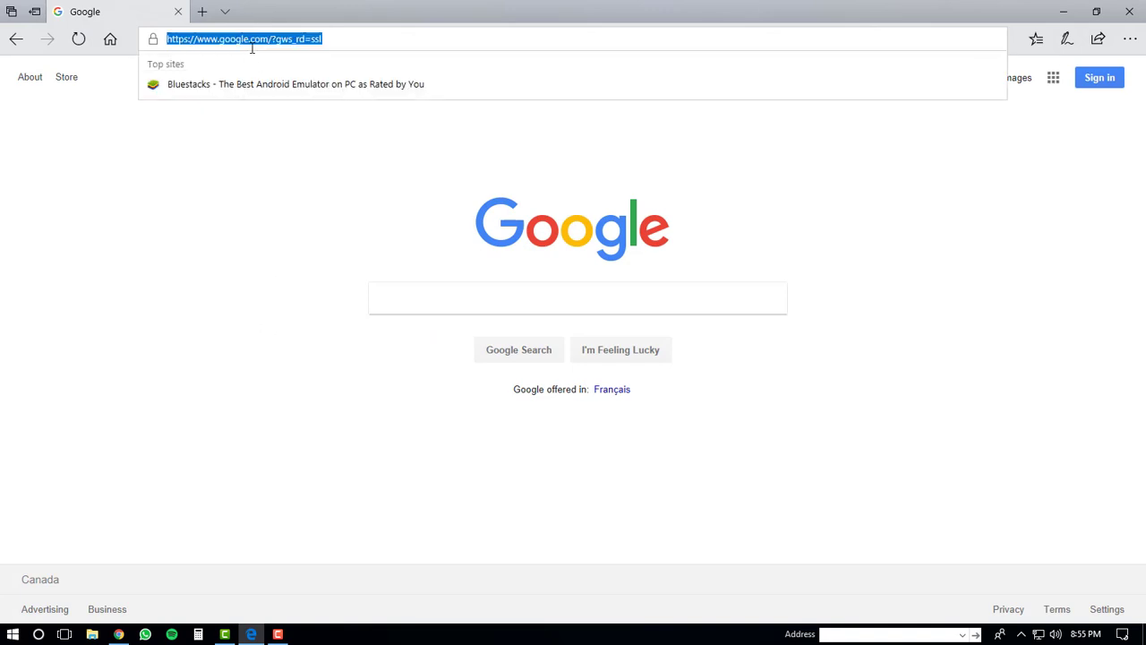
pyautogui.write('w')
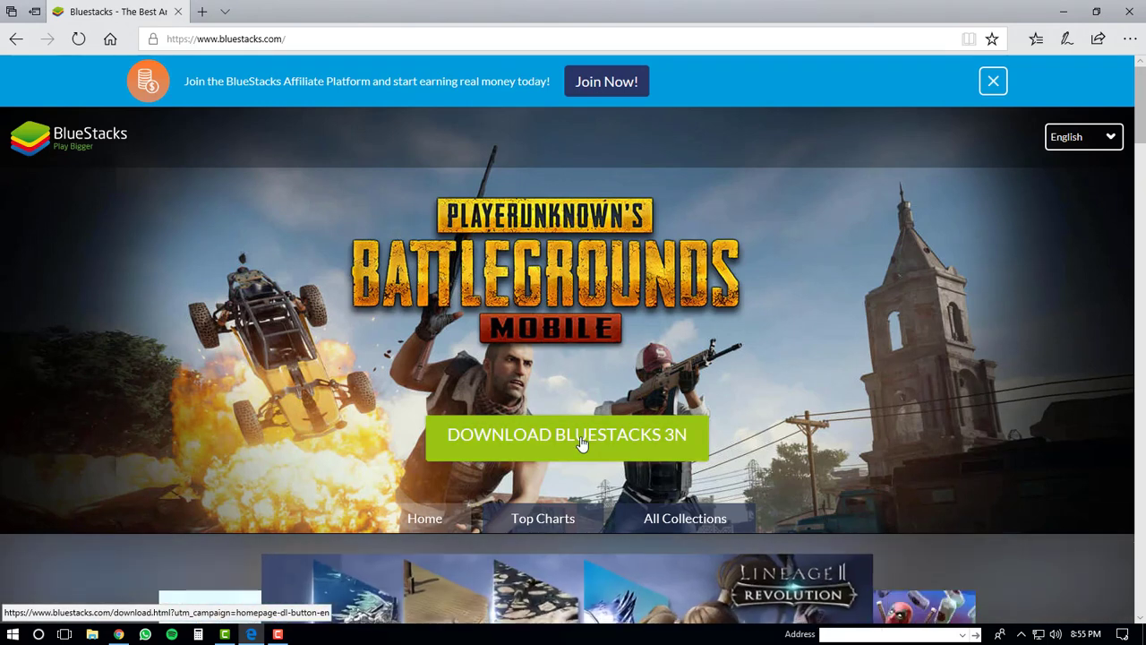
# Step: Reach the BlueStacks 3N download page and request the 415 MB installer download
pyautogui.click(566, 436)
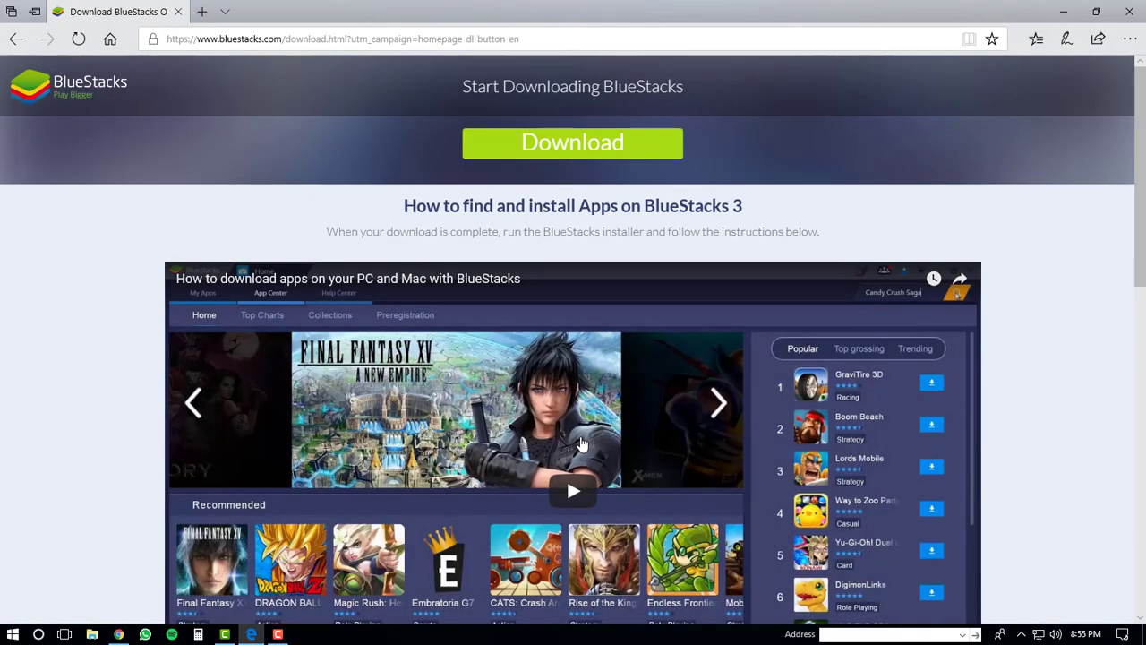
pyautogui.click(573, 143)
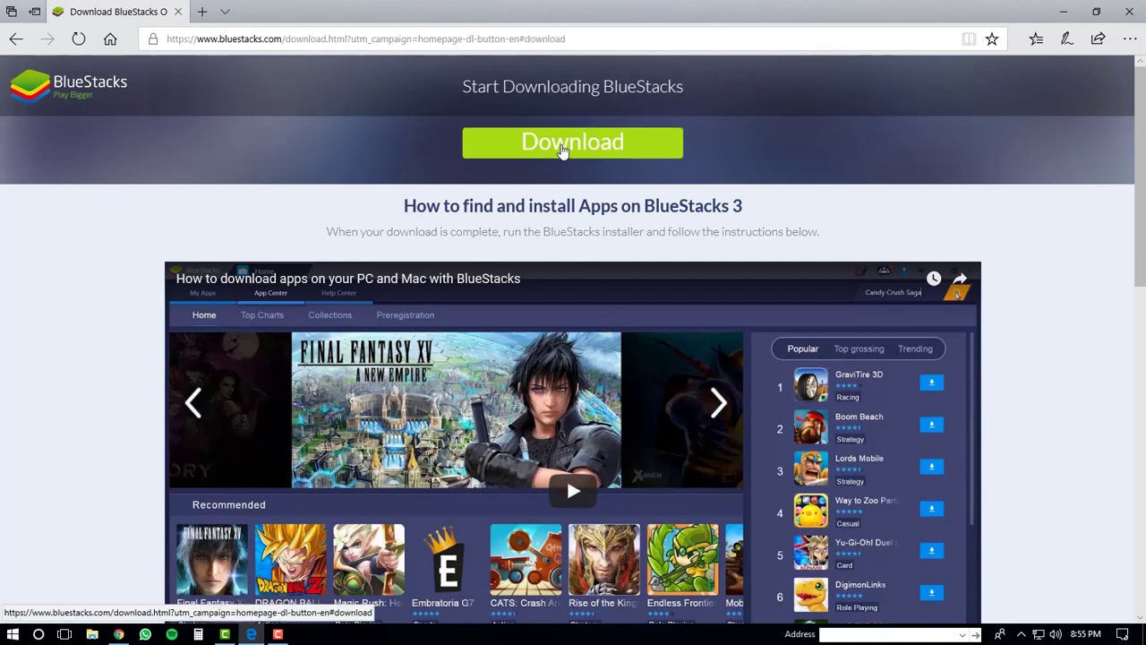
pyautogui.click(573, 144)
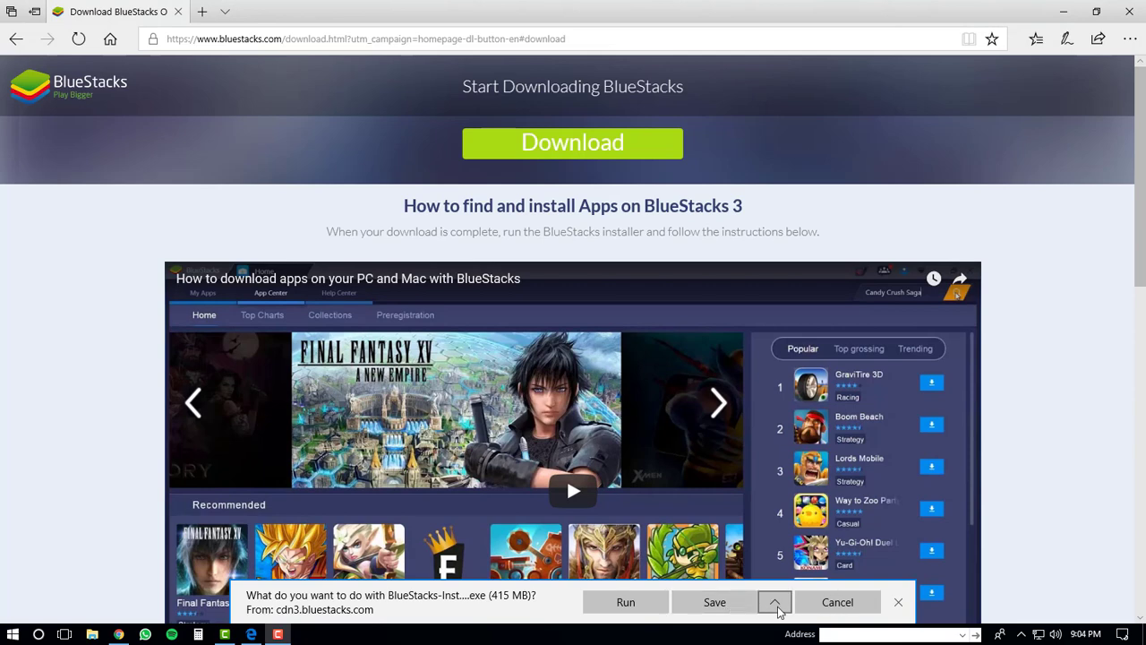
# Step: Save the BlueStacks installer to the Downloads folder via Save as
pyautogui.click(774, 602)
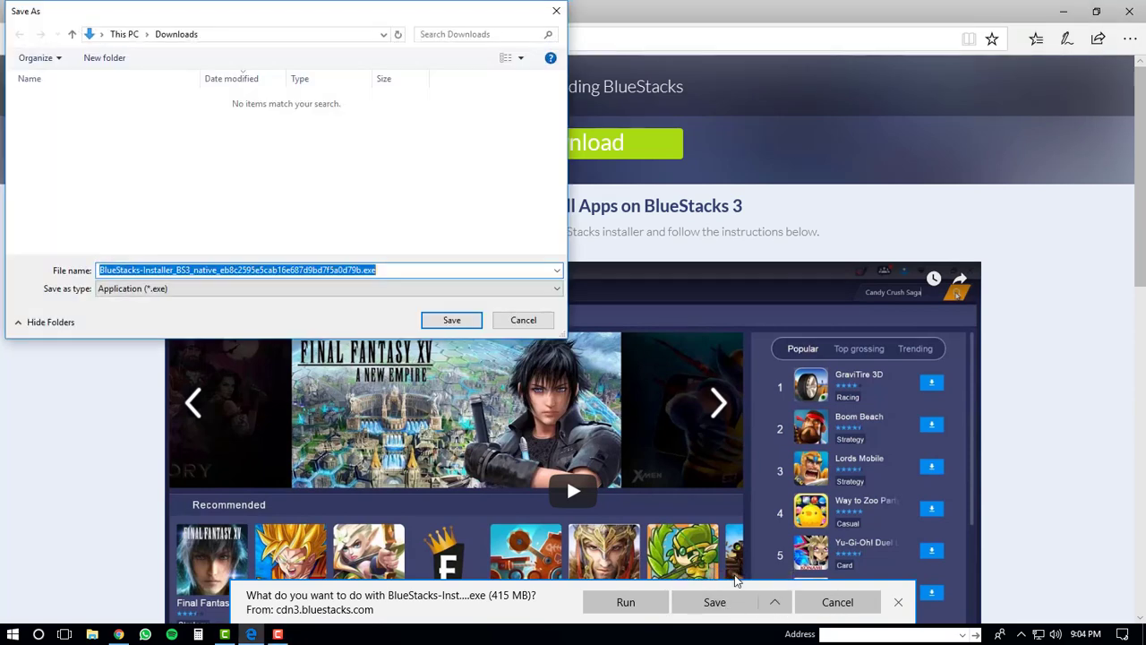
pyautogui.moveTo(288, 310)
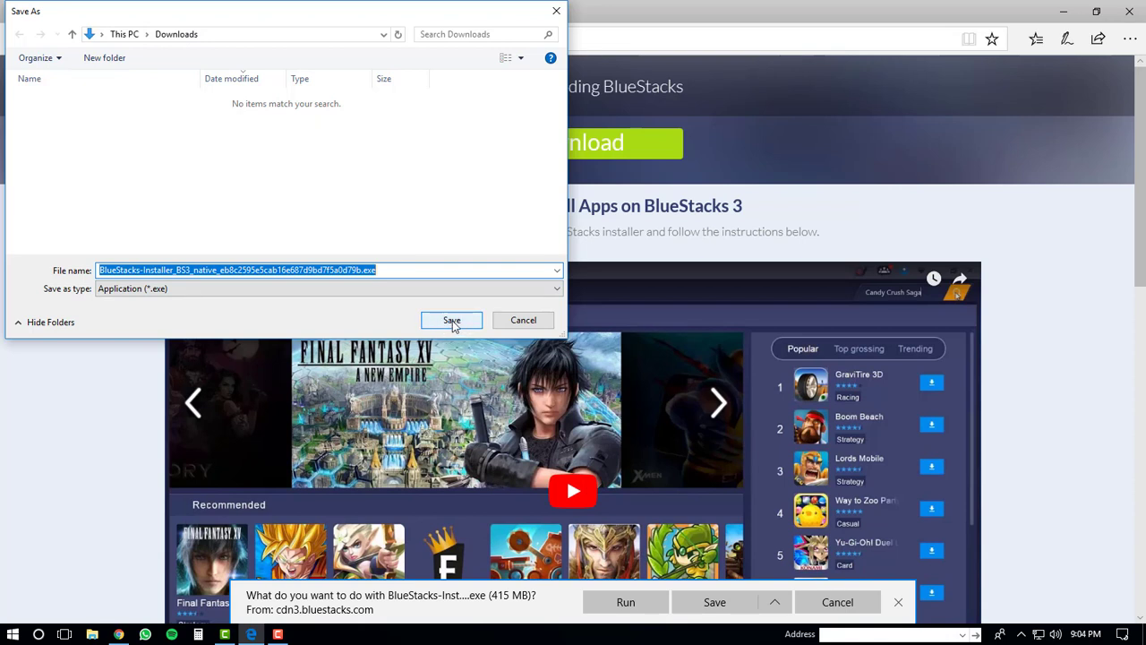
pyautogui.click(451, 321)
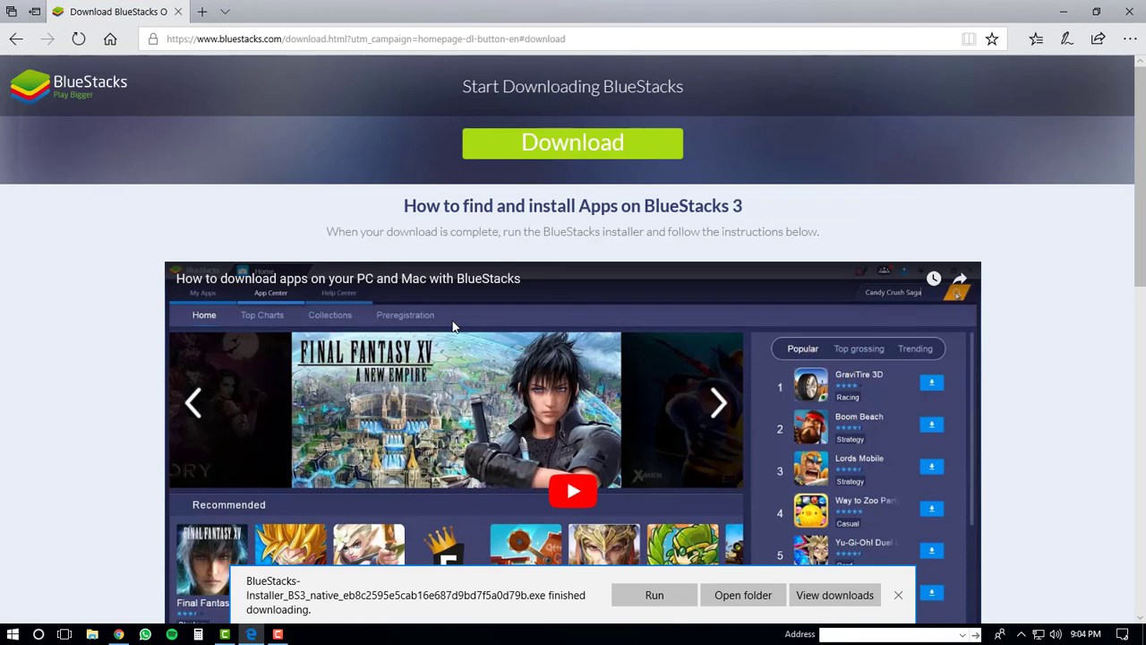
pyautogui.moveTo(469, 371)
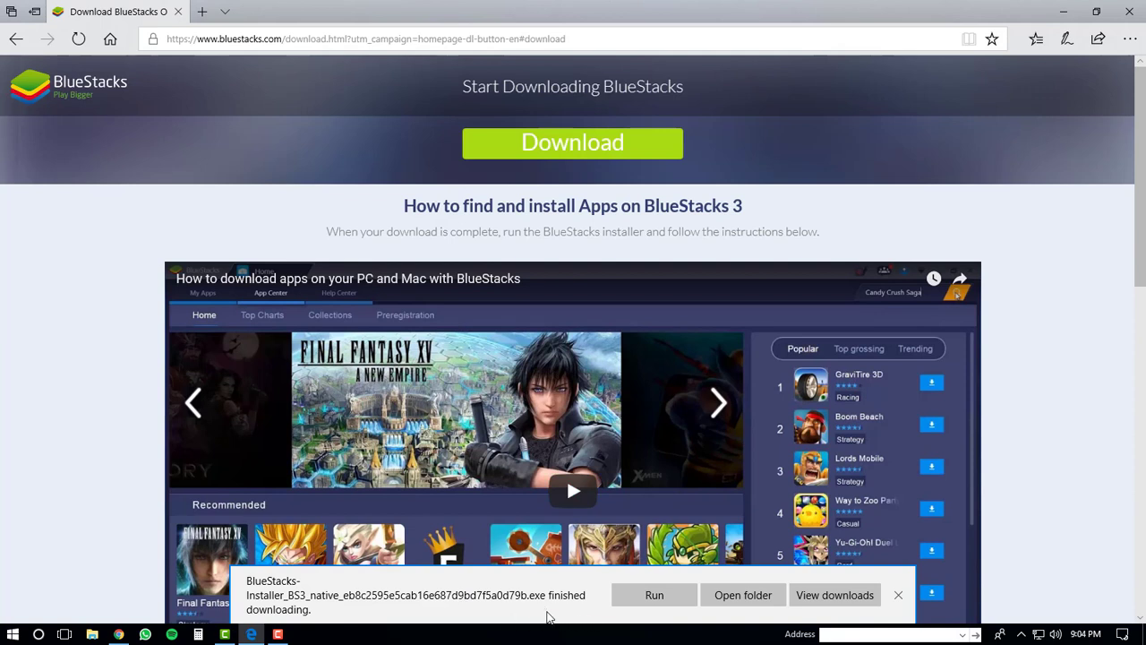
pyautogui.moveTo(577, 616)
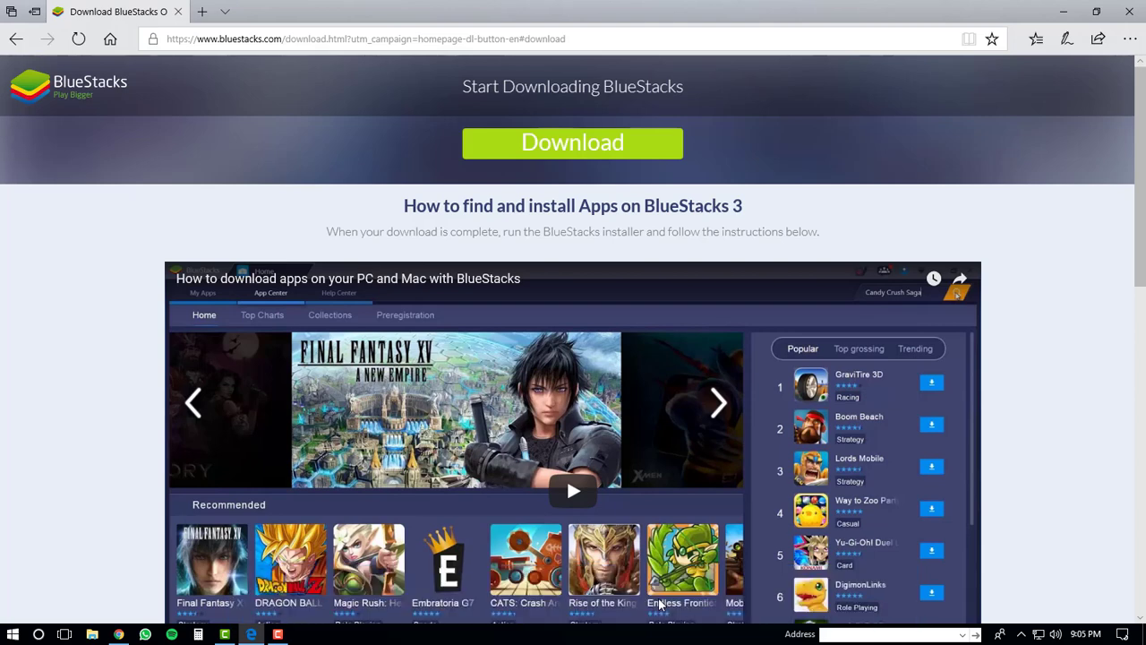
# Step: Run the downloaded installer and confirm the Open File security warning
pyautogui.click(573, 143)
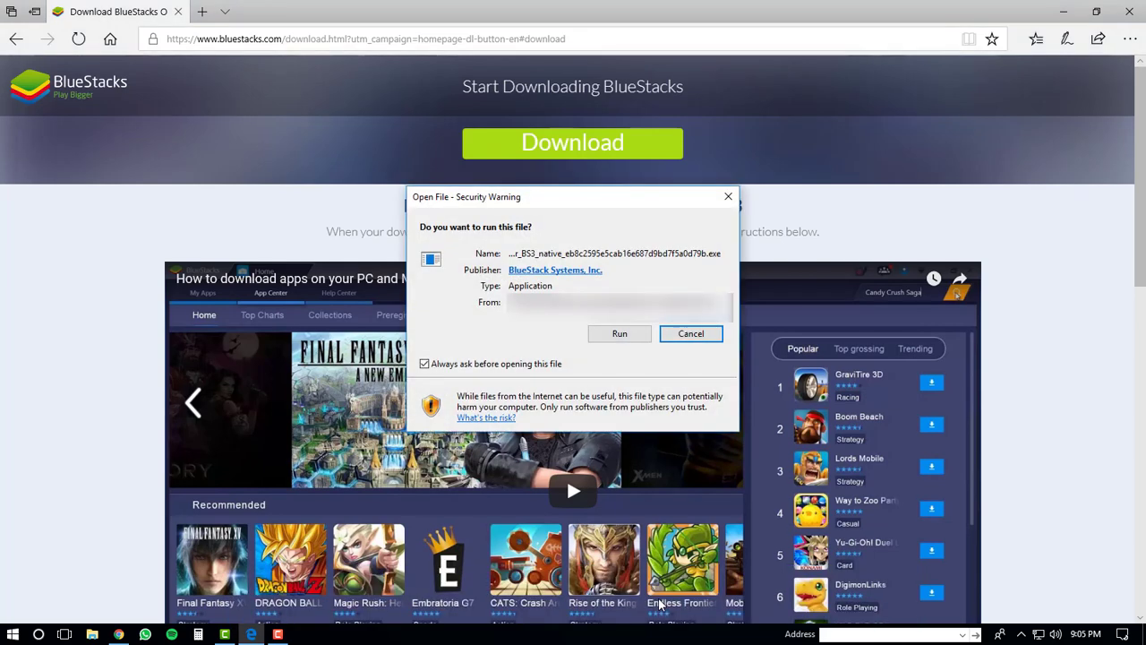
pyautogui.moveTo(559, 466)
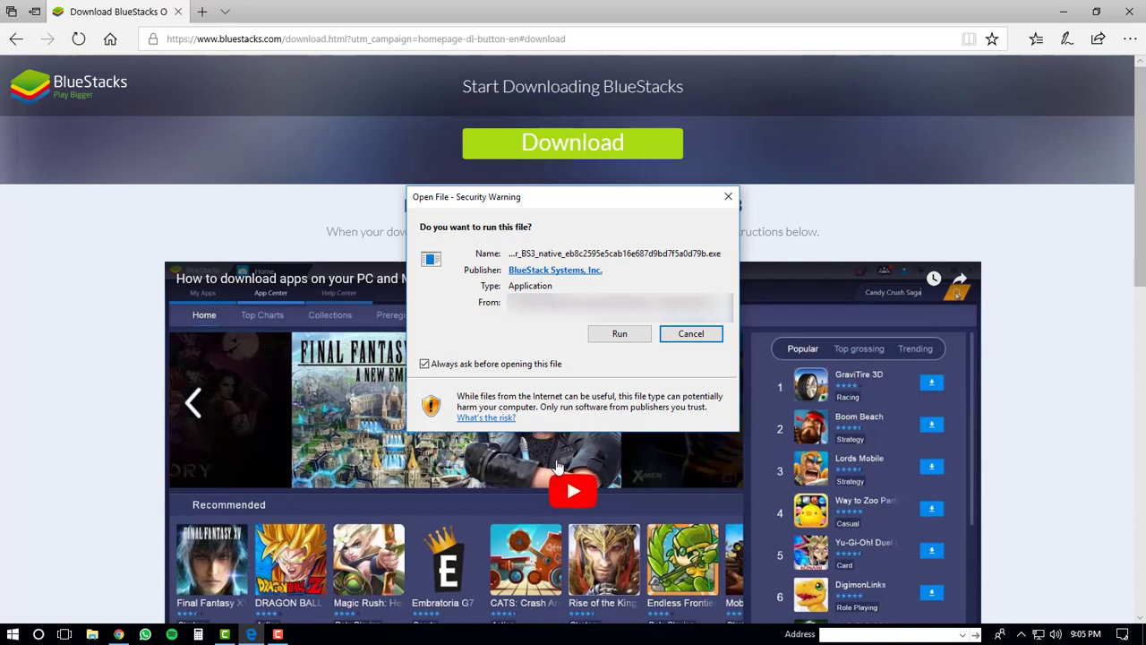
pyautogui.moveTo(568, 444)
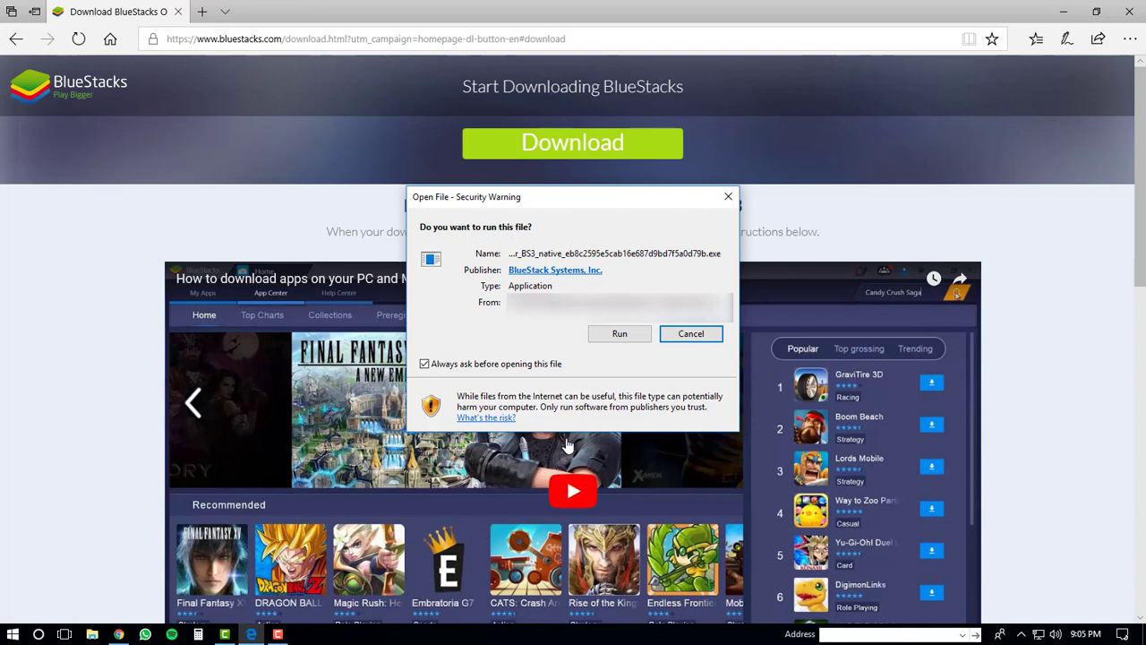
pyautogui.moveTo(619, 333)
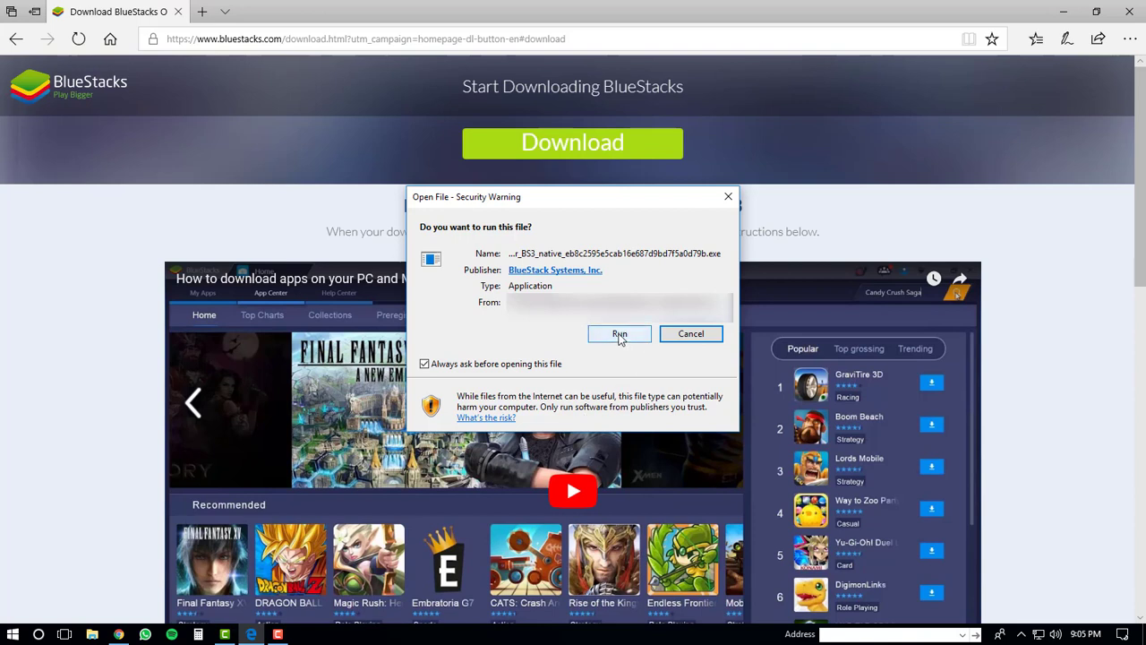
pyautogui.click(619, 333)
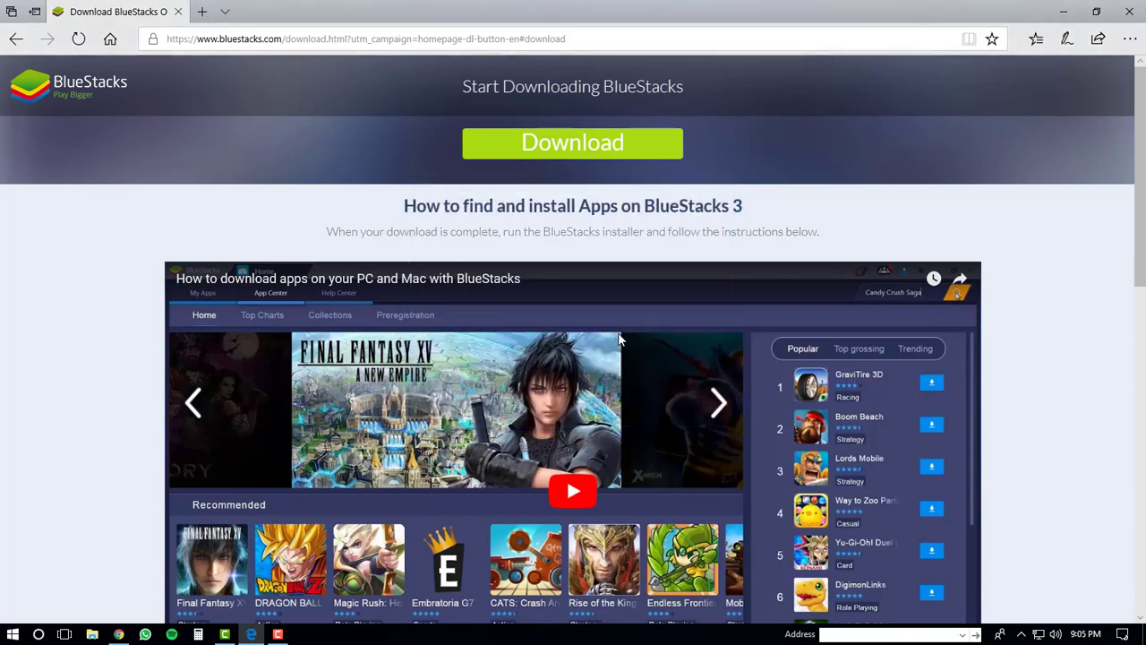
pyautogui.click(574, 143)
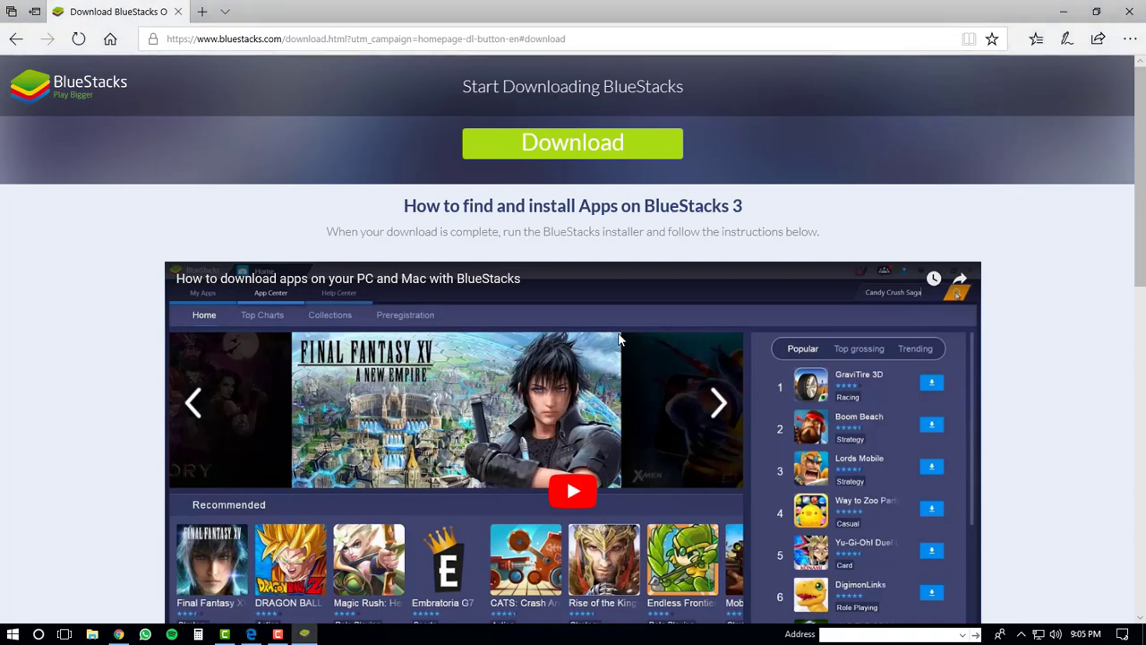
# Step: Start the BlueStacks 3N installation with Install now and let it complete
pyautogui.click(574, 143)
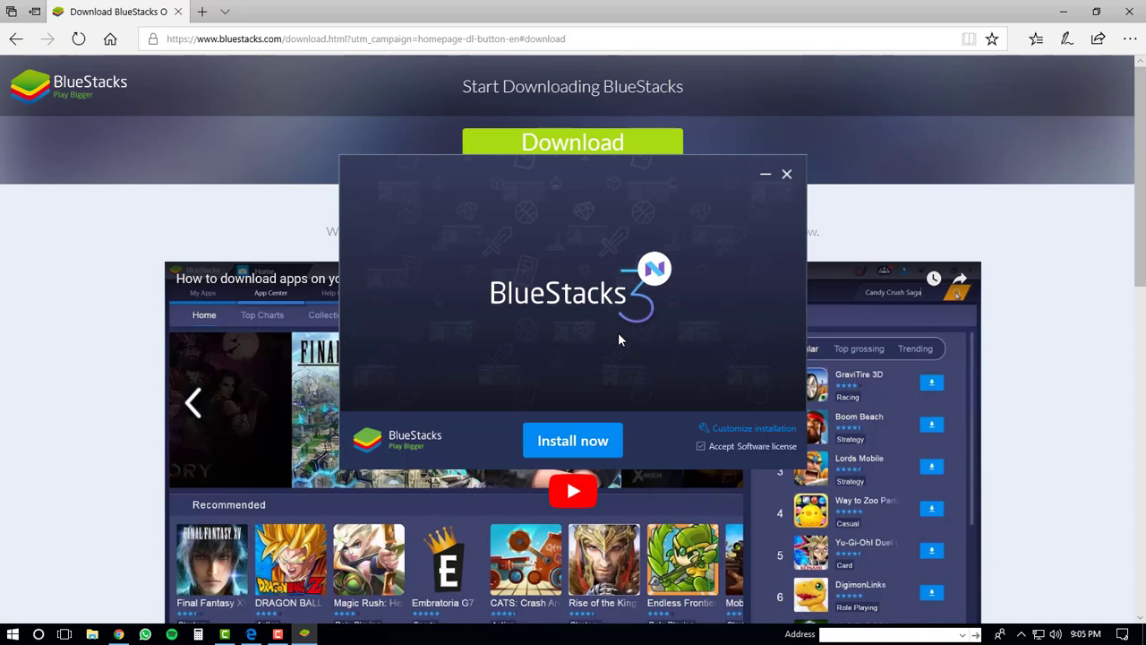
pyautogui.moveTo(992, 420)
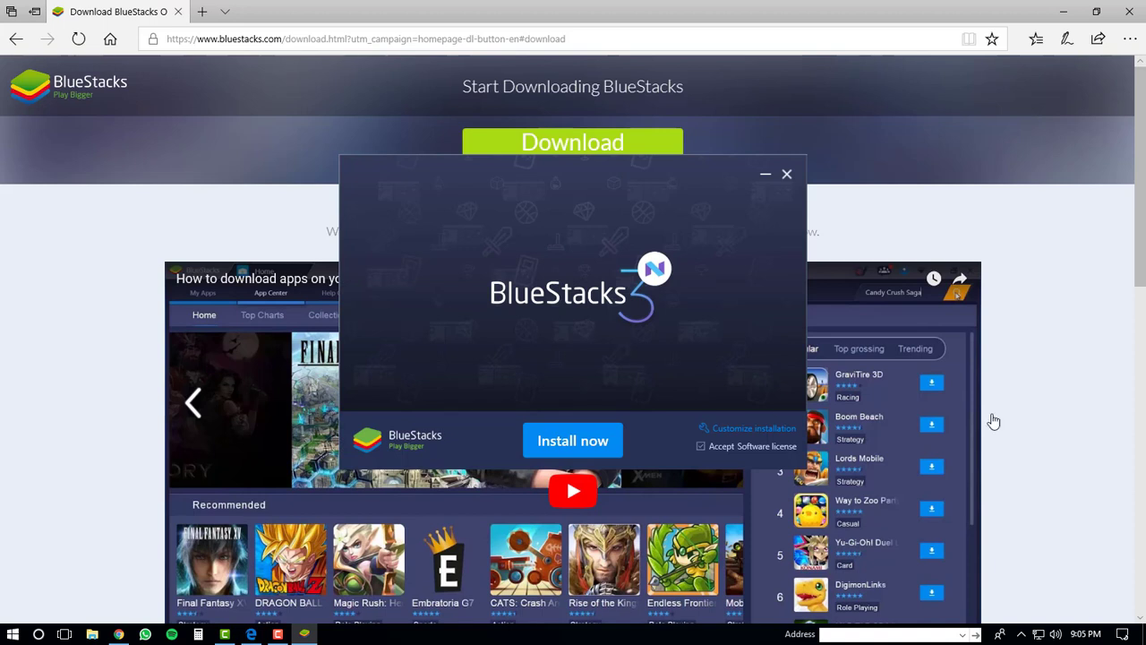
pyautogui.moveTo(784, 420)
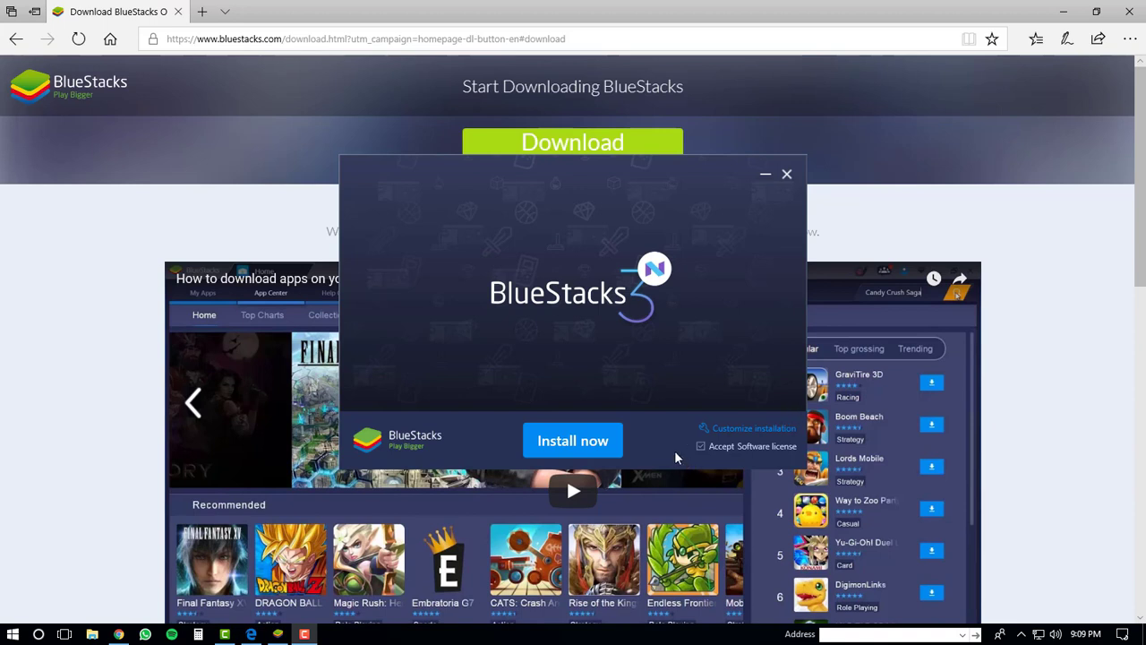
pyautogui.moveTo(573, 441)
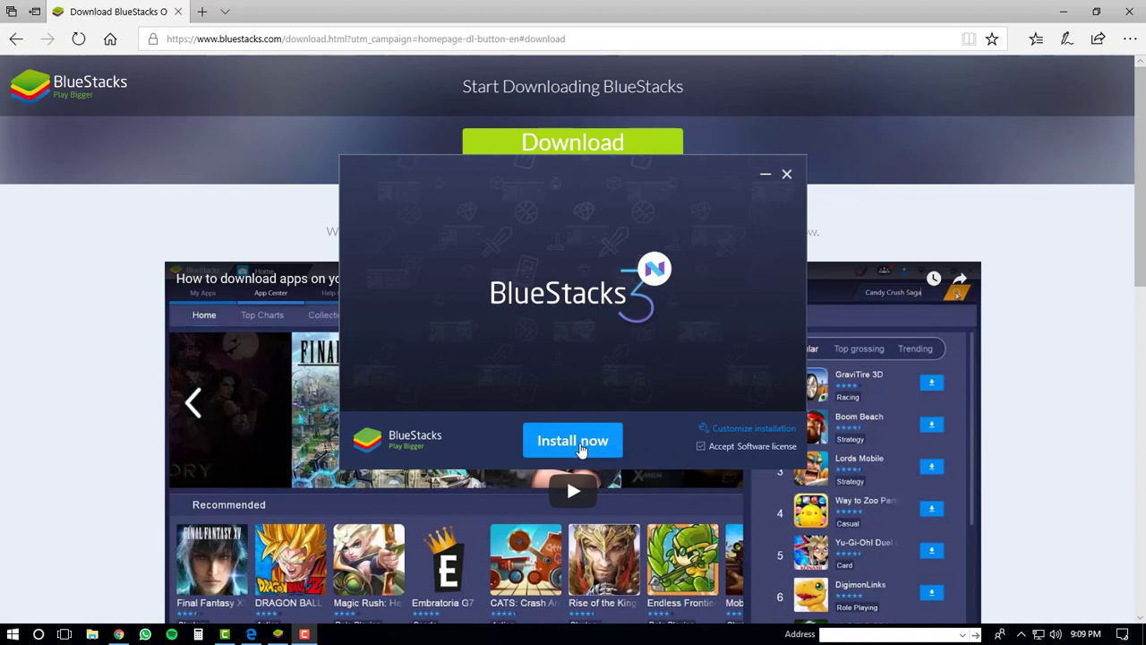
pyautogui.click(573, 441)
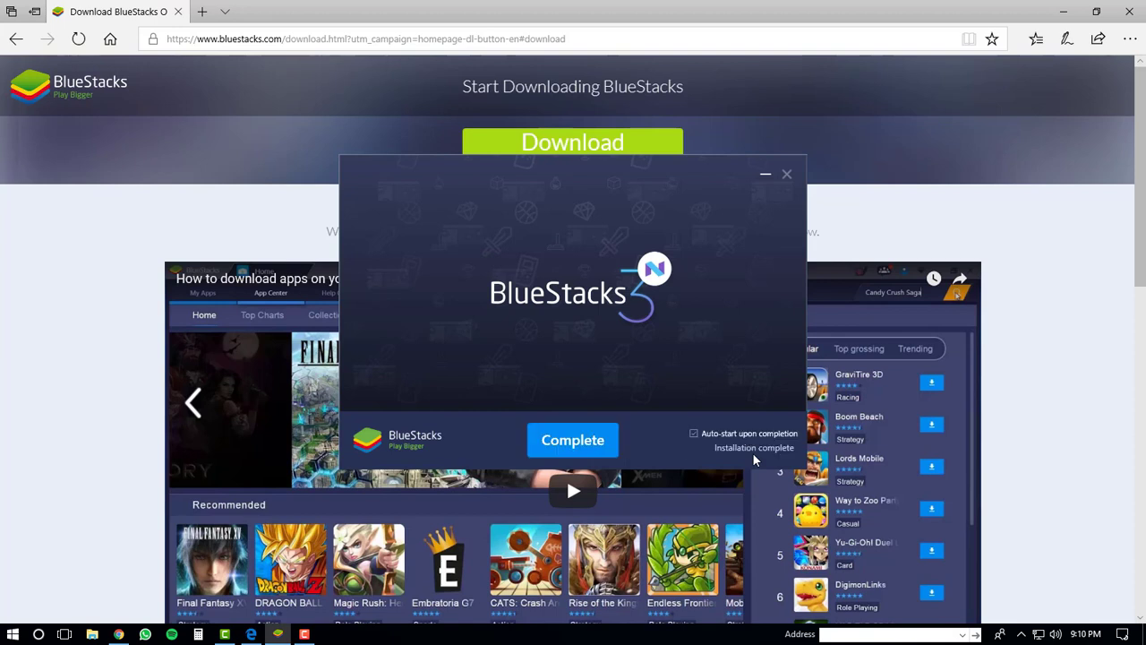
pyautogui.moveTo(738, 455)
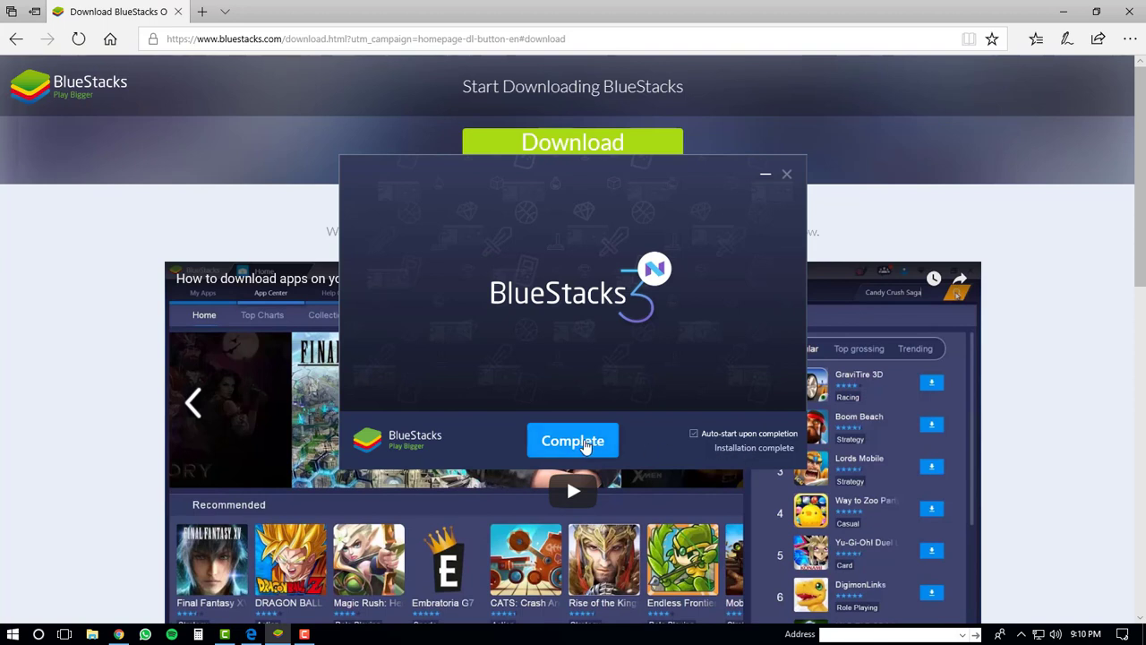
# Step: Confirm Complete so the installer closes and BlueStacks starts its Android setup
pyautogui.click(573, 441)
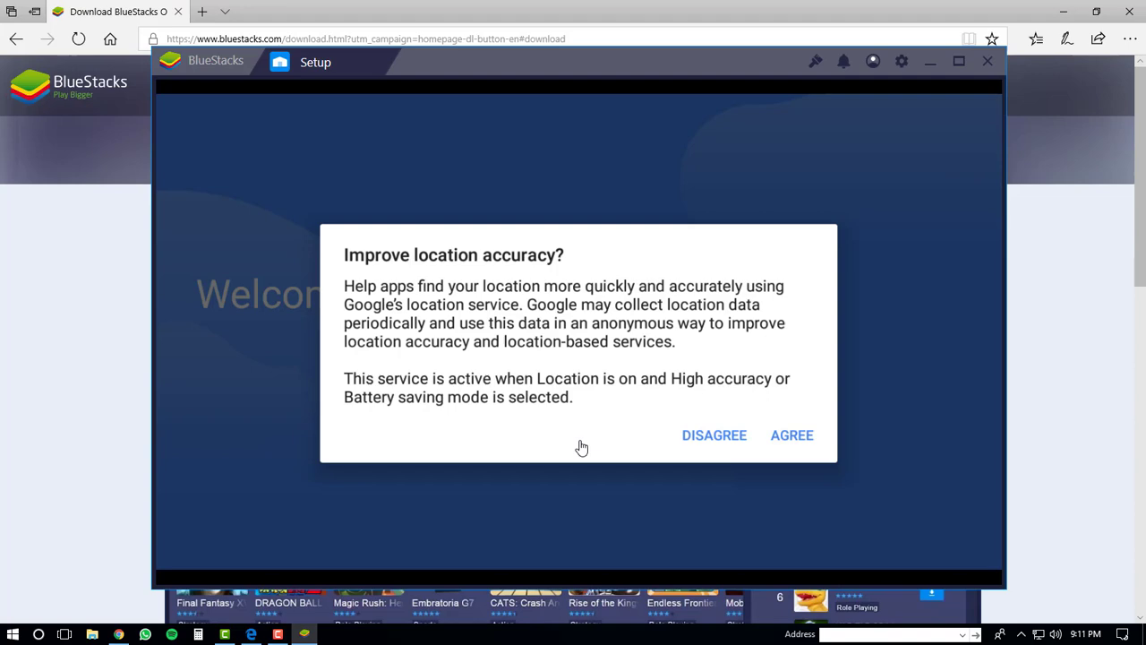
pyautogui.moveTo(792, 444)
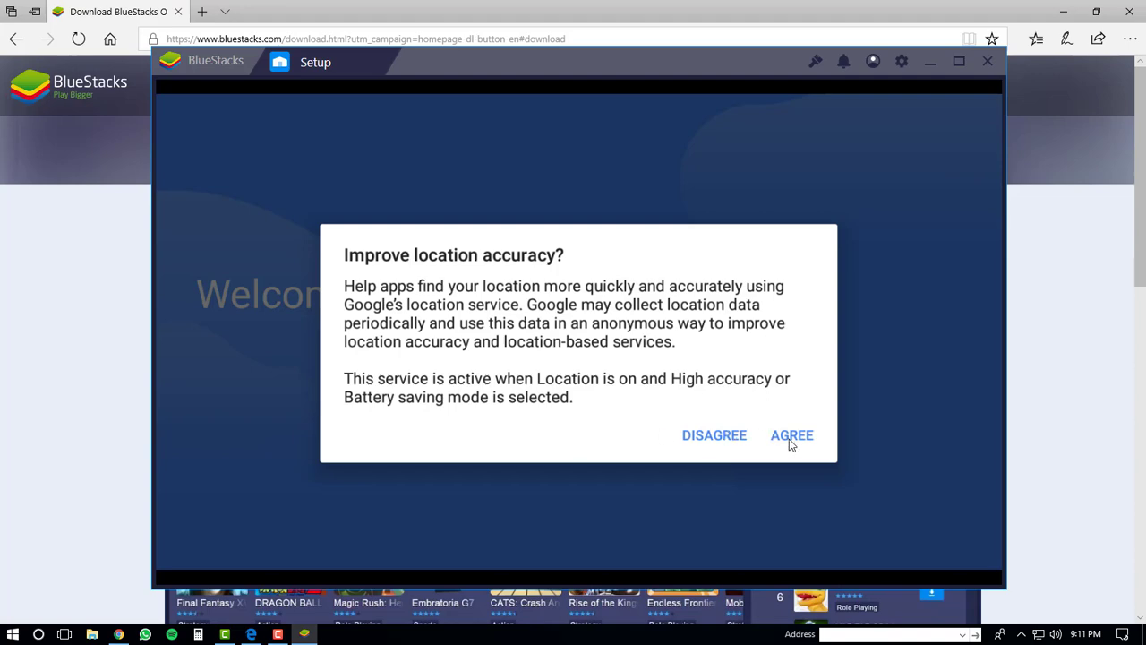
# Step: Agree to improved location accuracy and start setup with English (United States) selected
pyautogui.click(792, 436)
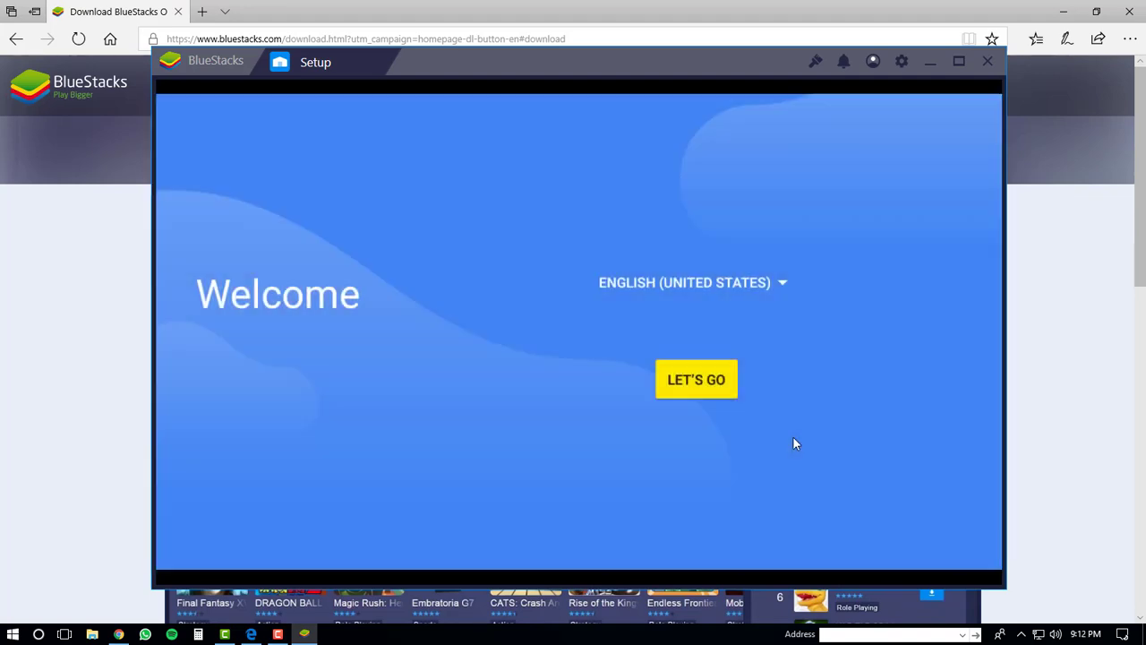
pyautogui.click(695, 379)
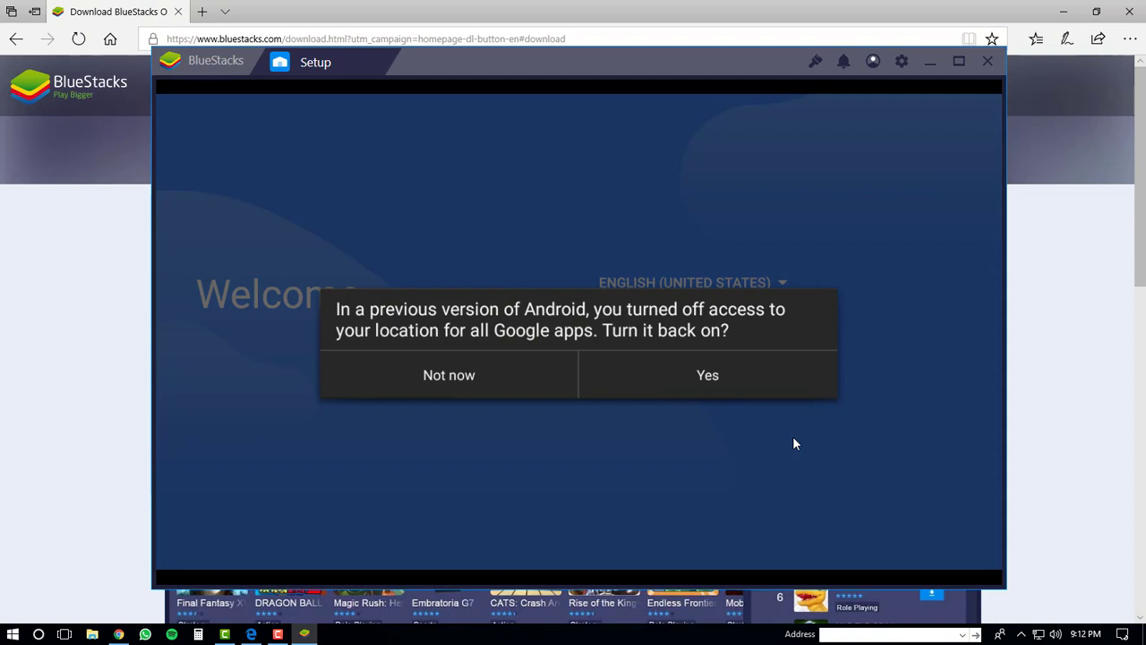
pyautogui.moveTo(707, 385)
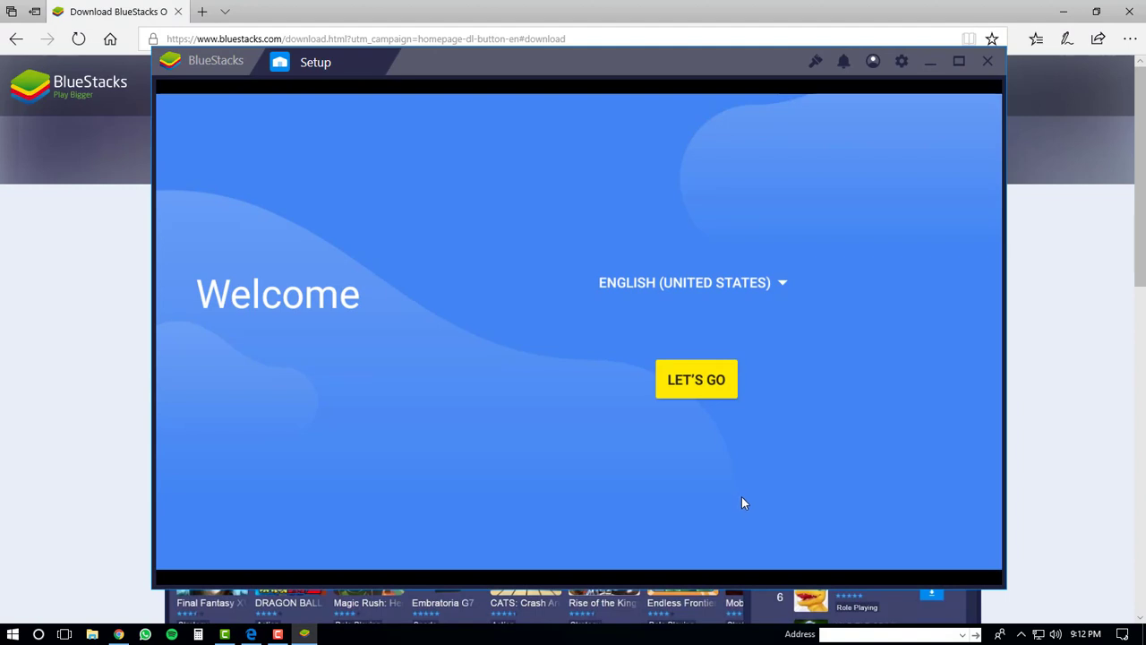
pyautogui.moveTo(706, 284)
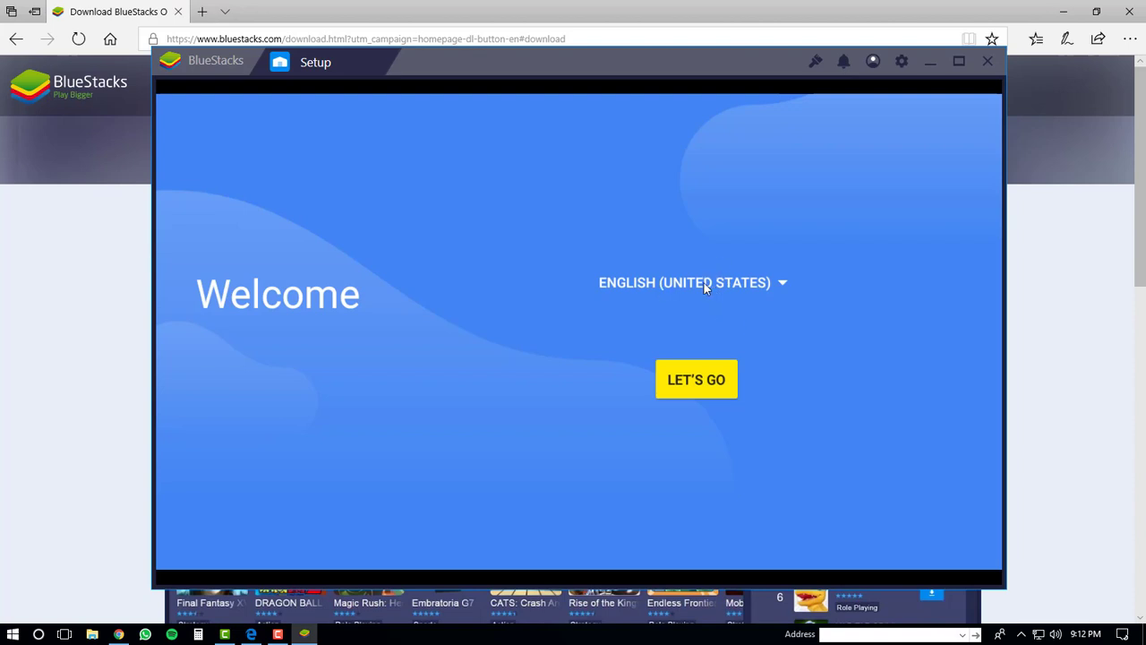
pyautogui.moveTo(702, 384)
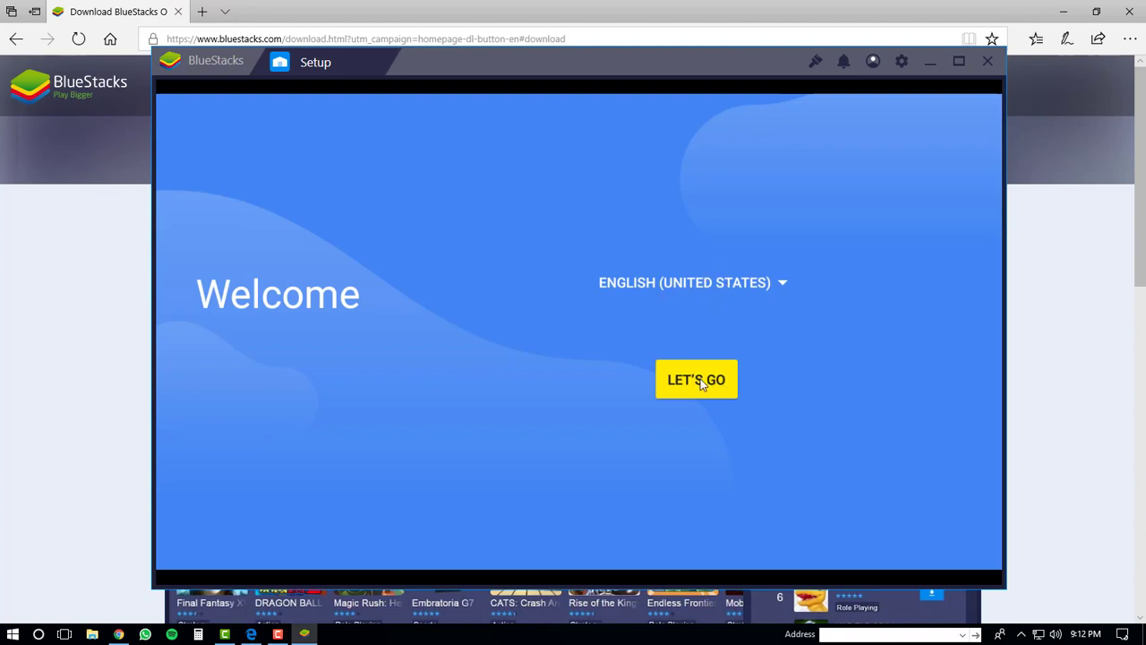
pyautogui.click(697, 379)
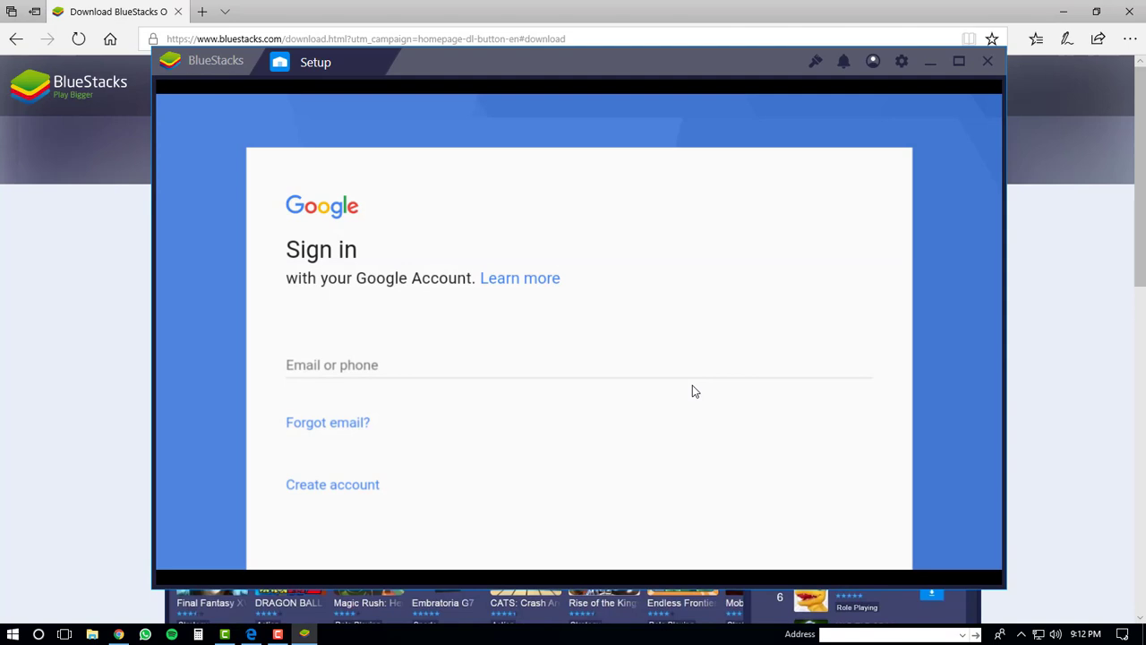
pyautogui.moveTo(598, 398)
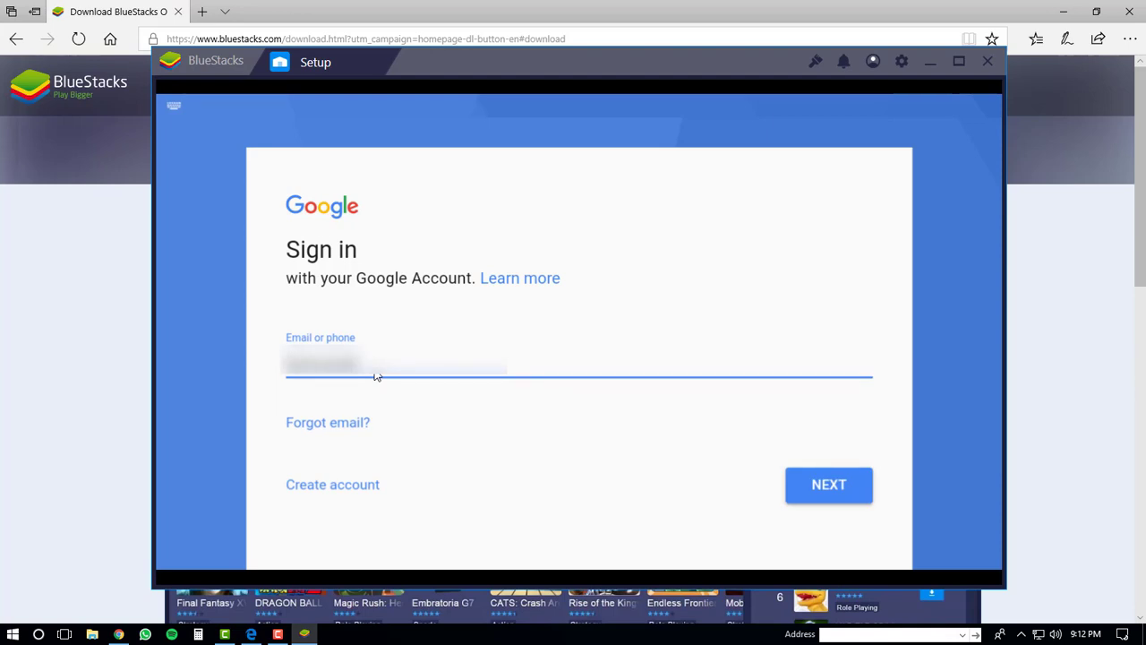
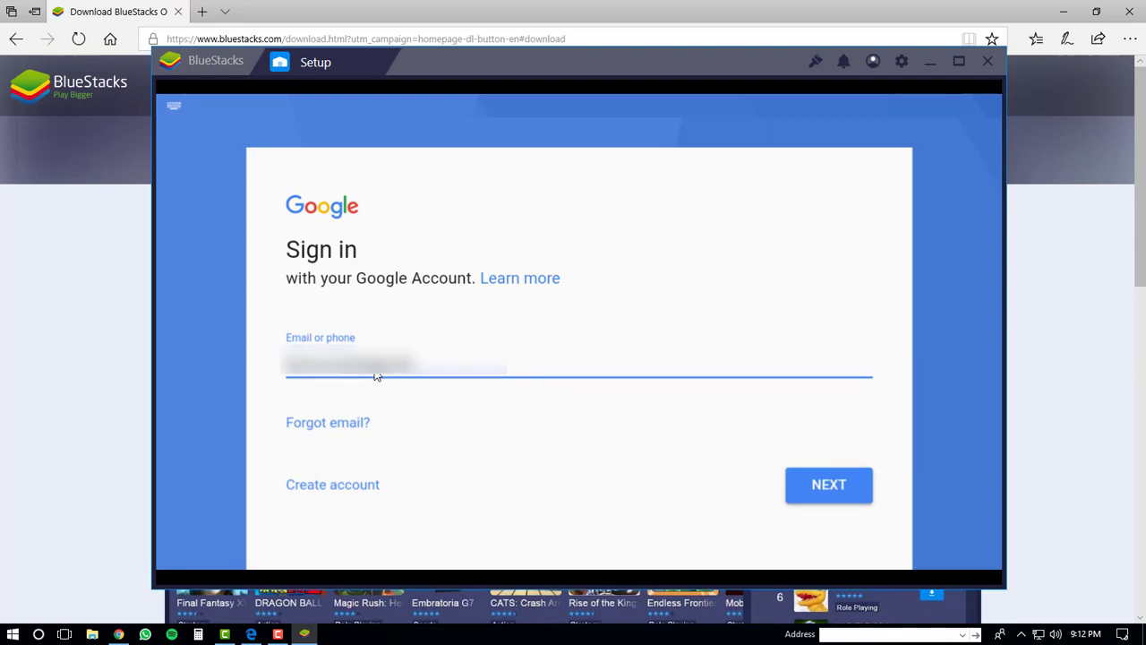
pyautogui.moveTo(555, 410)
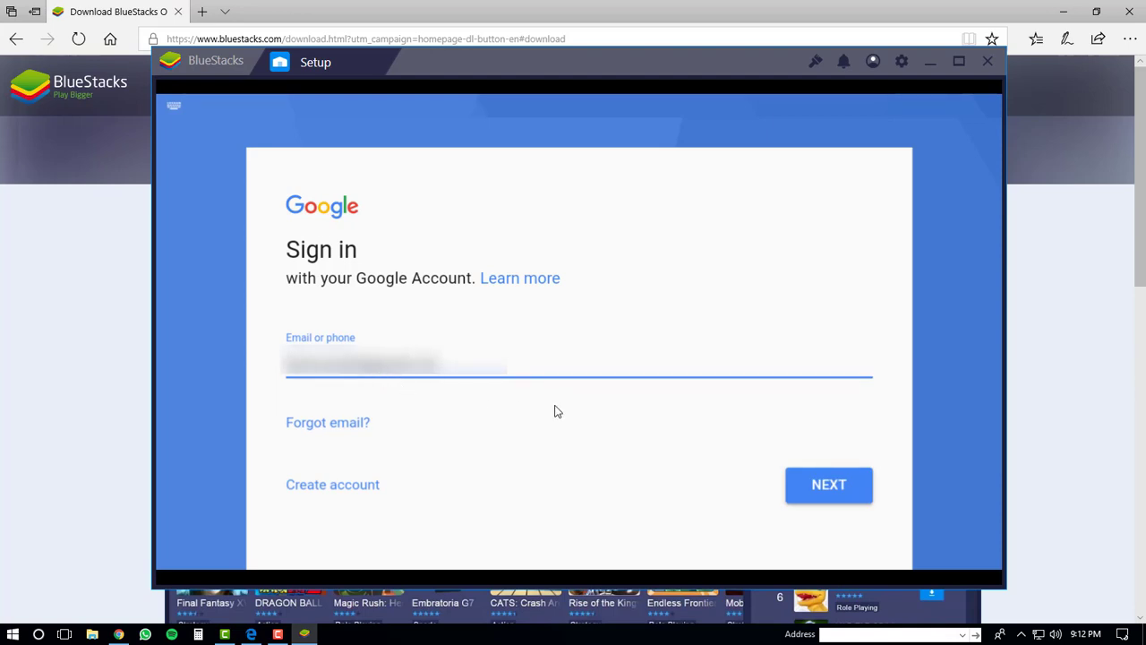
pyautogui.moveTo(663, 422)
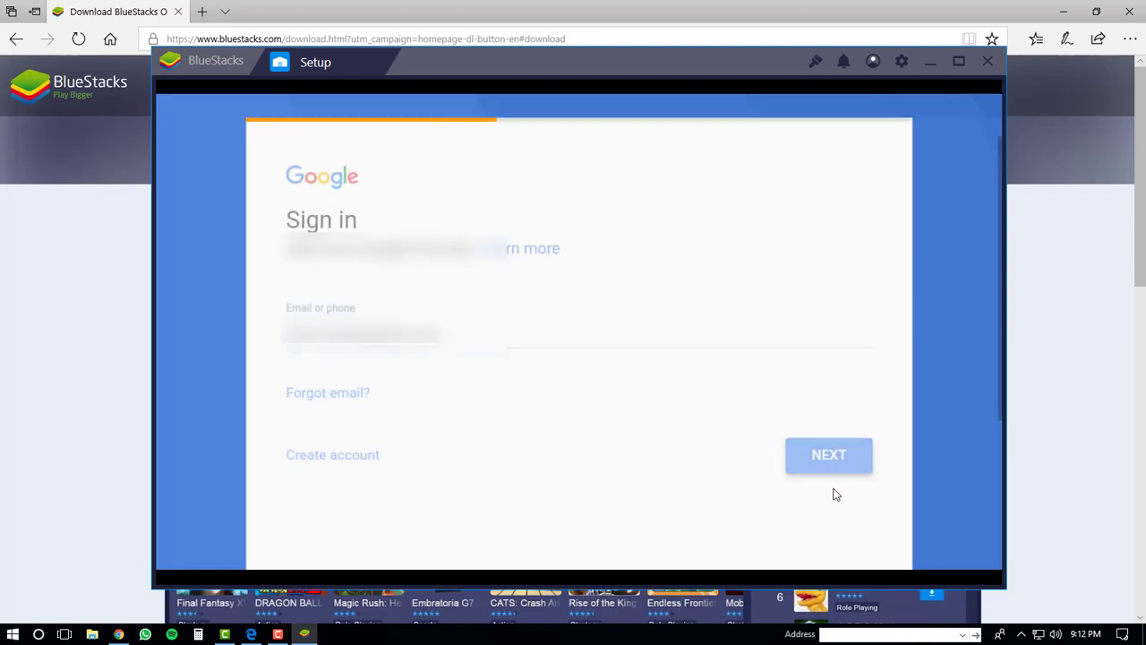
pyautogui.click(827, 454)
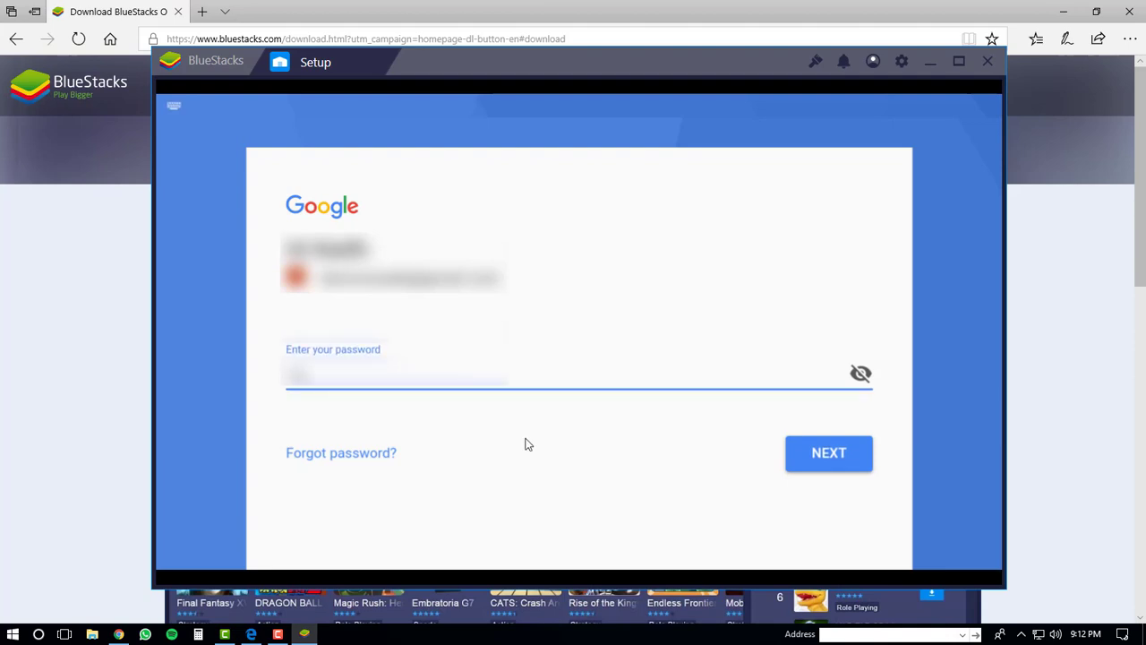
pyautogui.write('password')
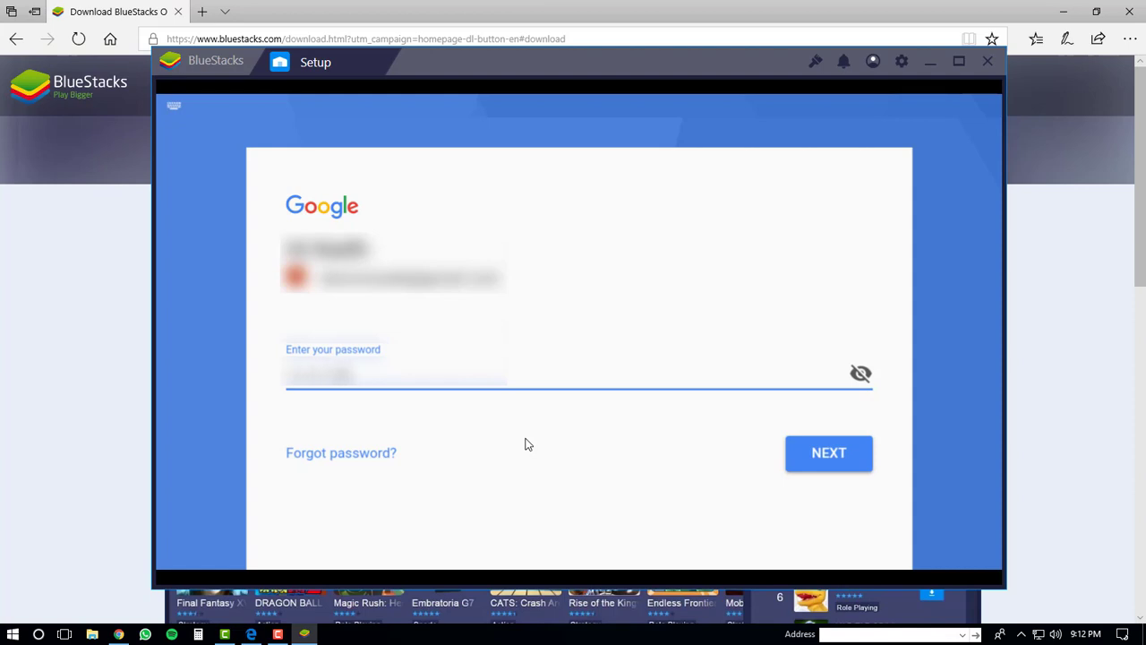
pyautogui.moveTo(666, 462)
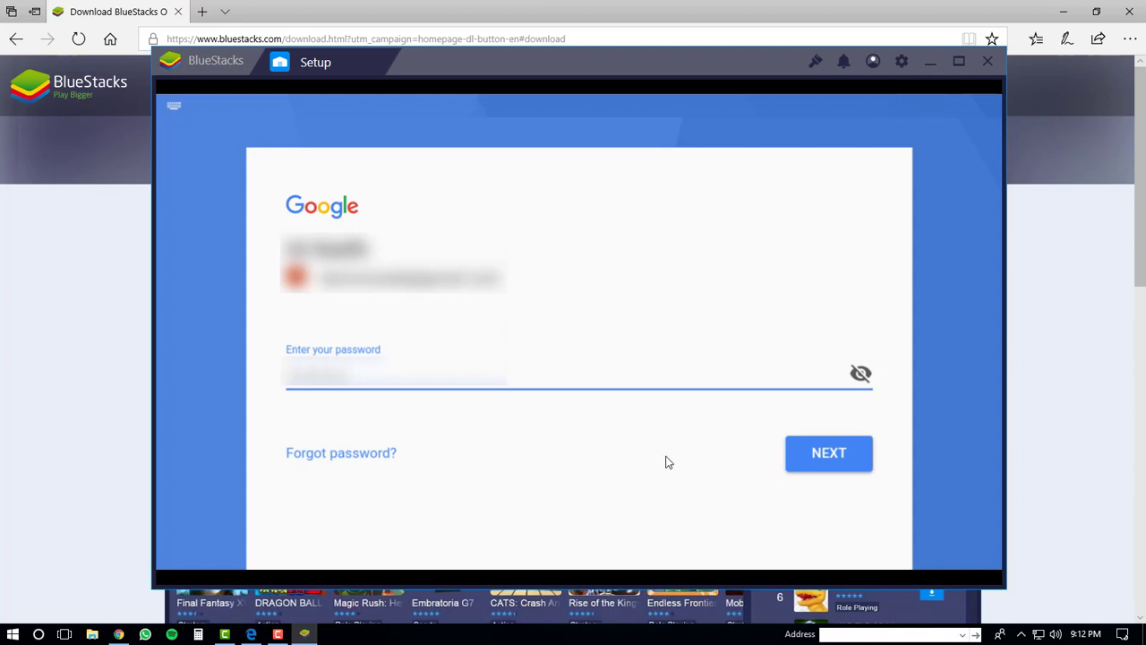
pyautogui.moveTo(806, 473)
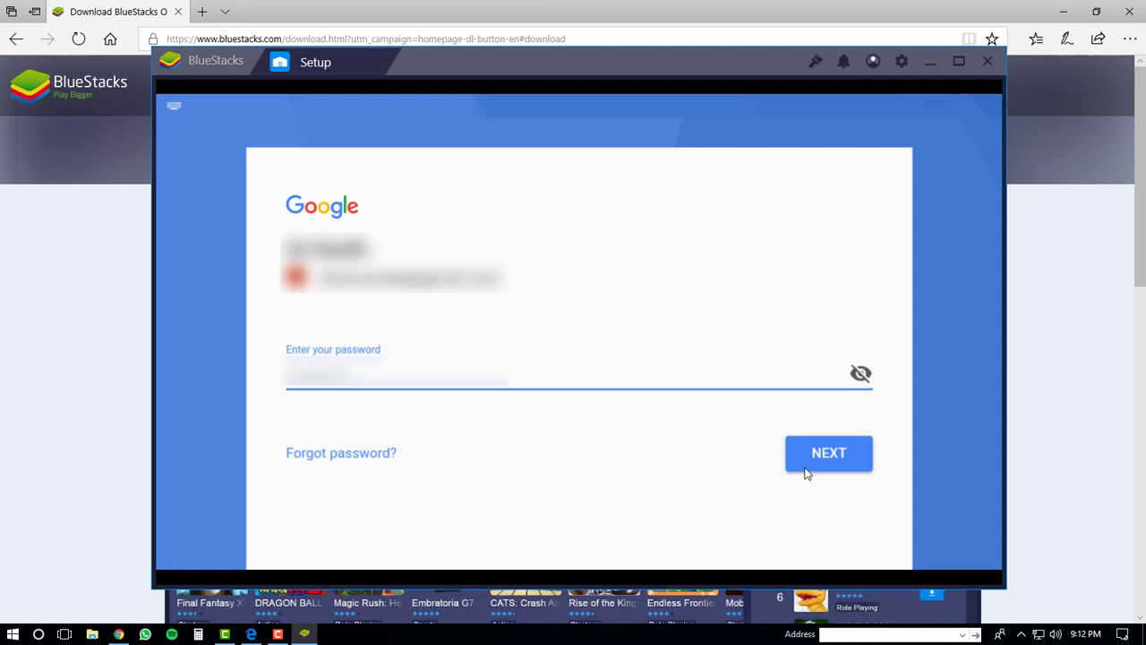
pyautogui.click(827, 451)
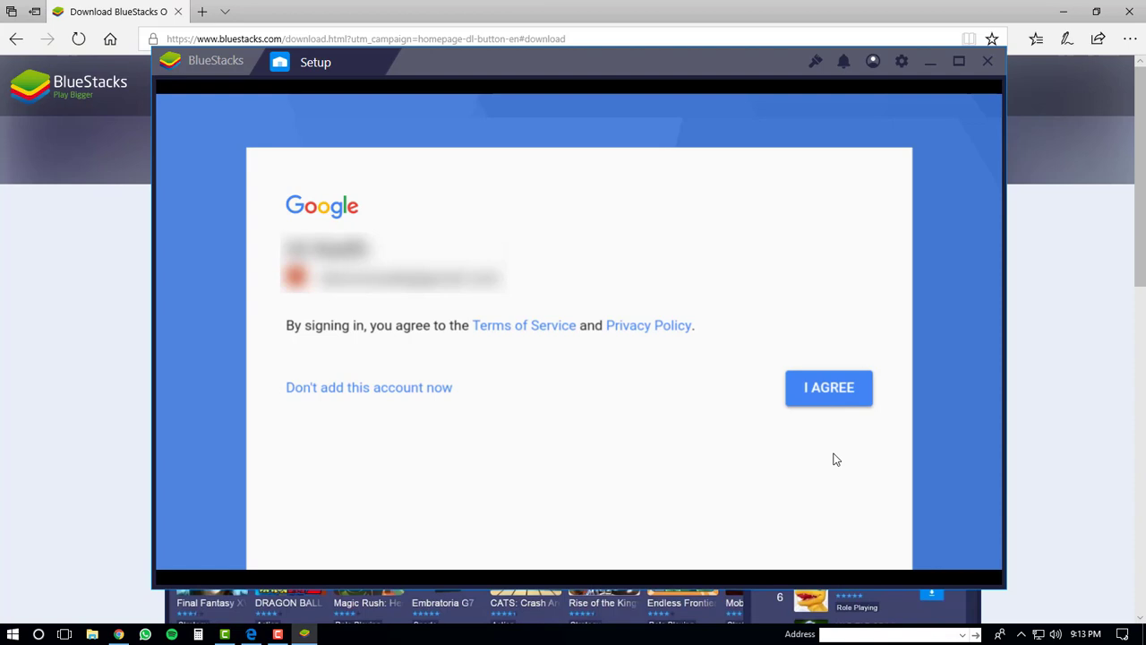
pyautogui.moveTo(831, 396)
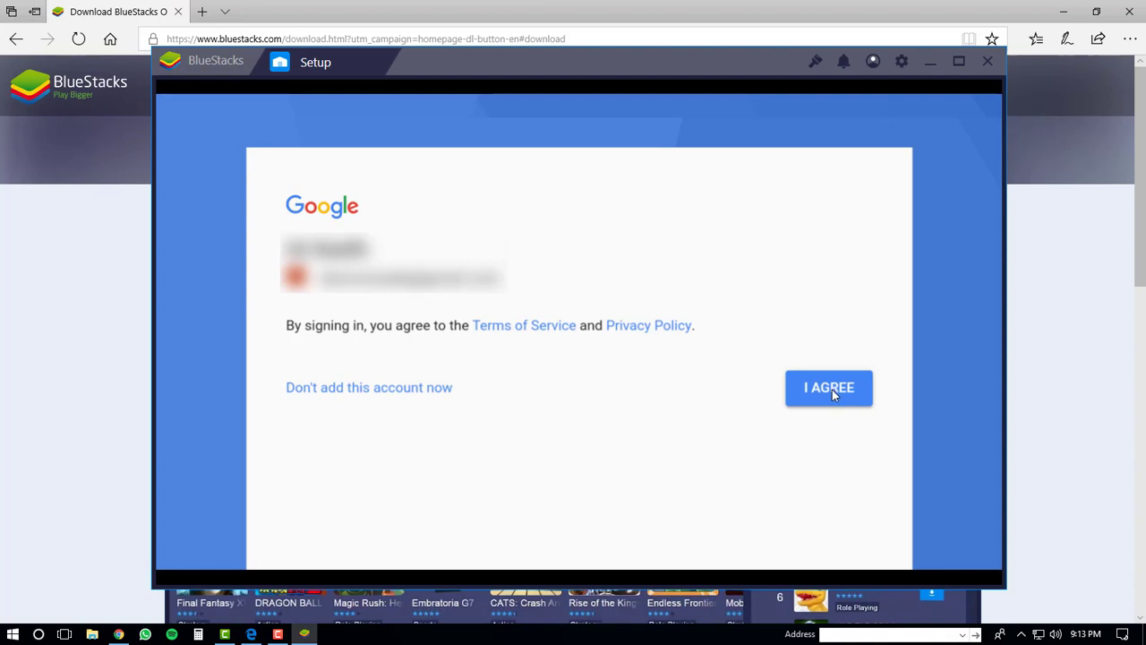
# Step: Accept Google's Terms of Service, adding the account and landing on the BlueStacks home
pyautogui.click(827, 387)
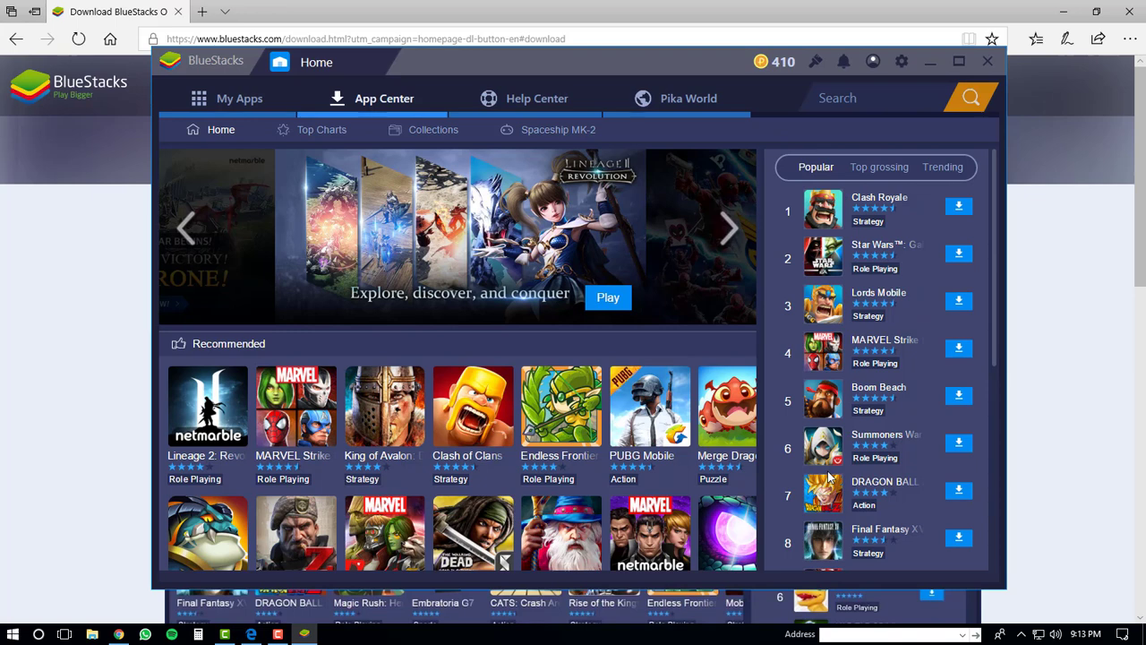
# Step: From My Apps, enter the System app folder and launch the Google Play store
pyautogui.click(727, 227)
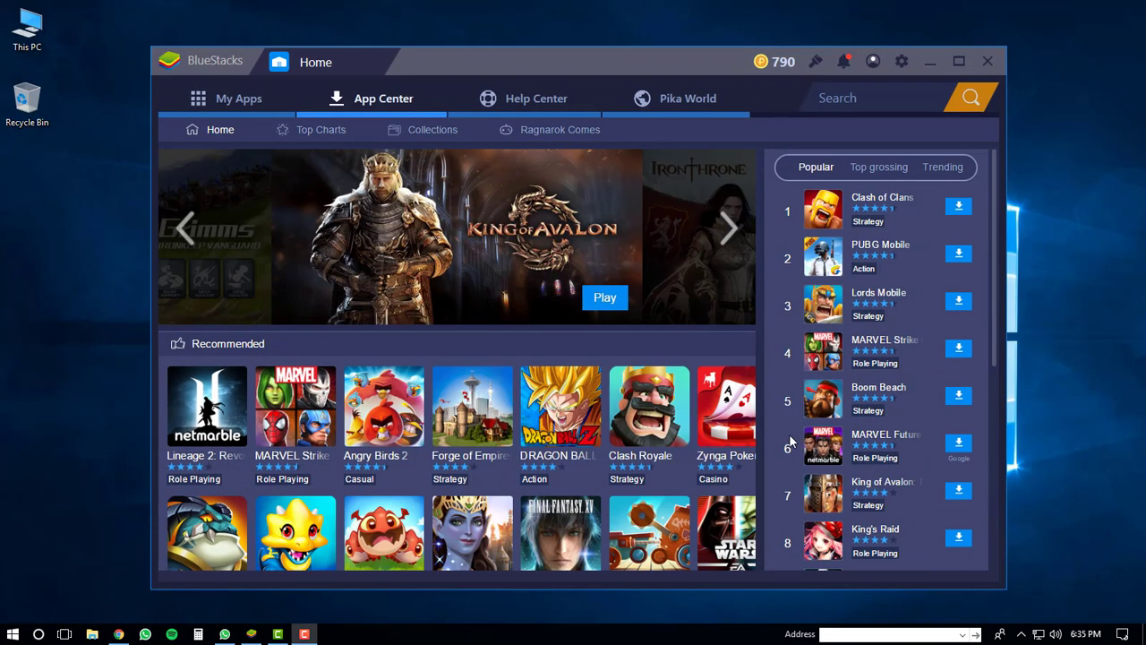
pyautogui.moveTo(759, 442)
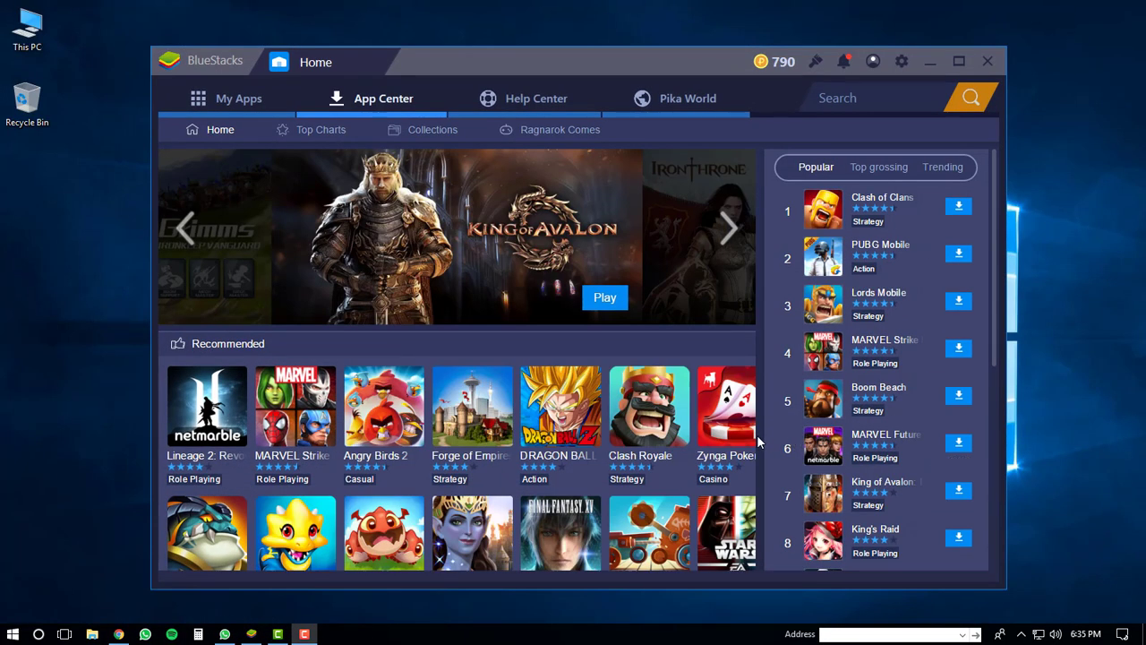
pyautogui.moveTo(283, 204)
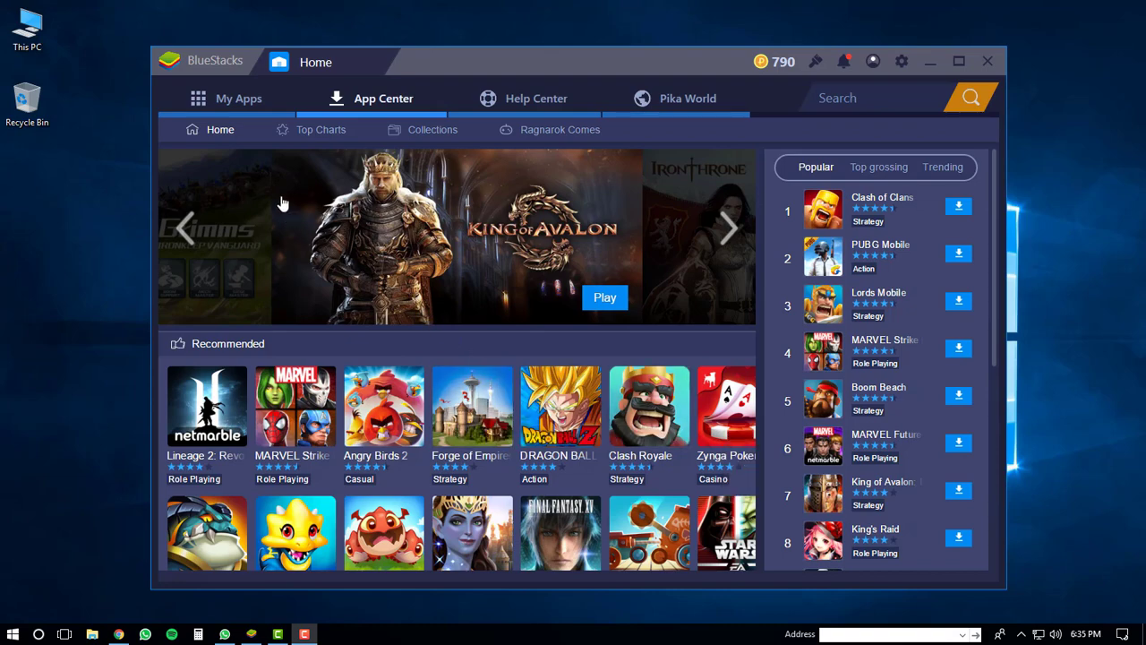
pyautogui.click(238, 98)
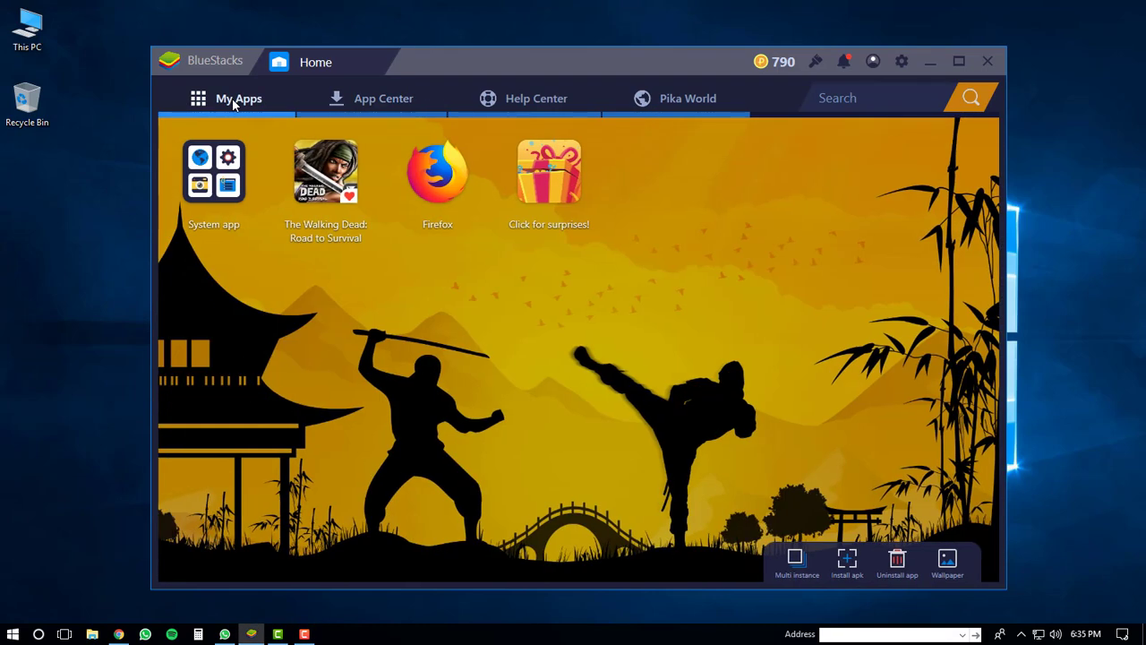
pyautogui.moveTo(214, 171)
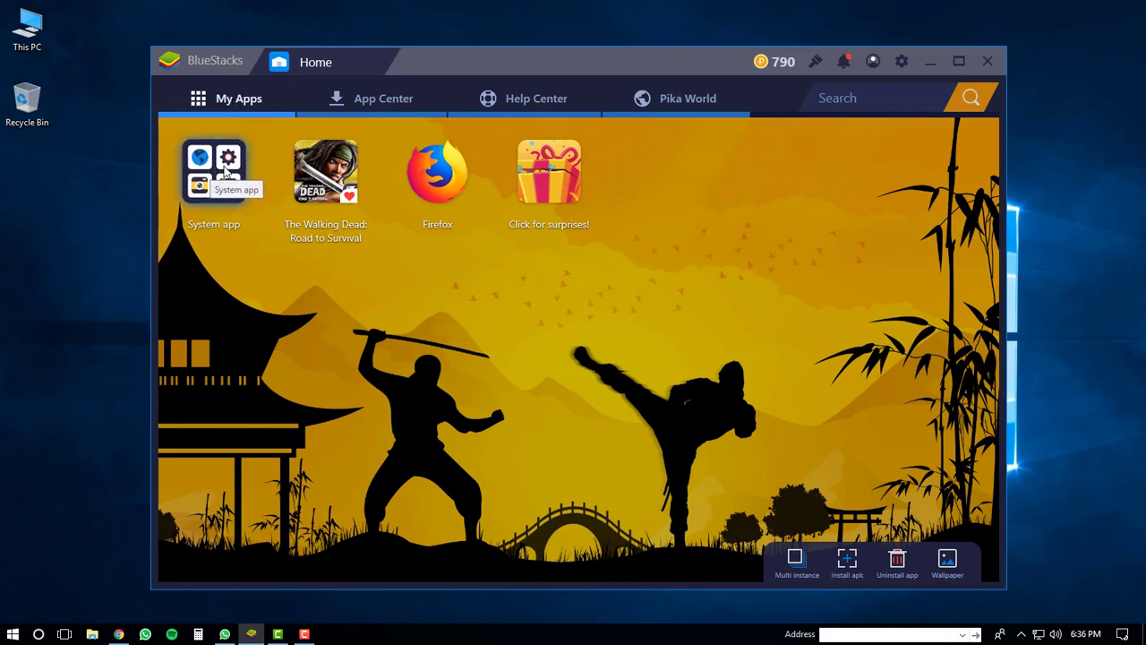
pyautogui.click(213, 170)
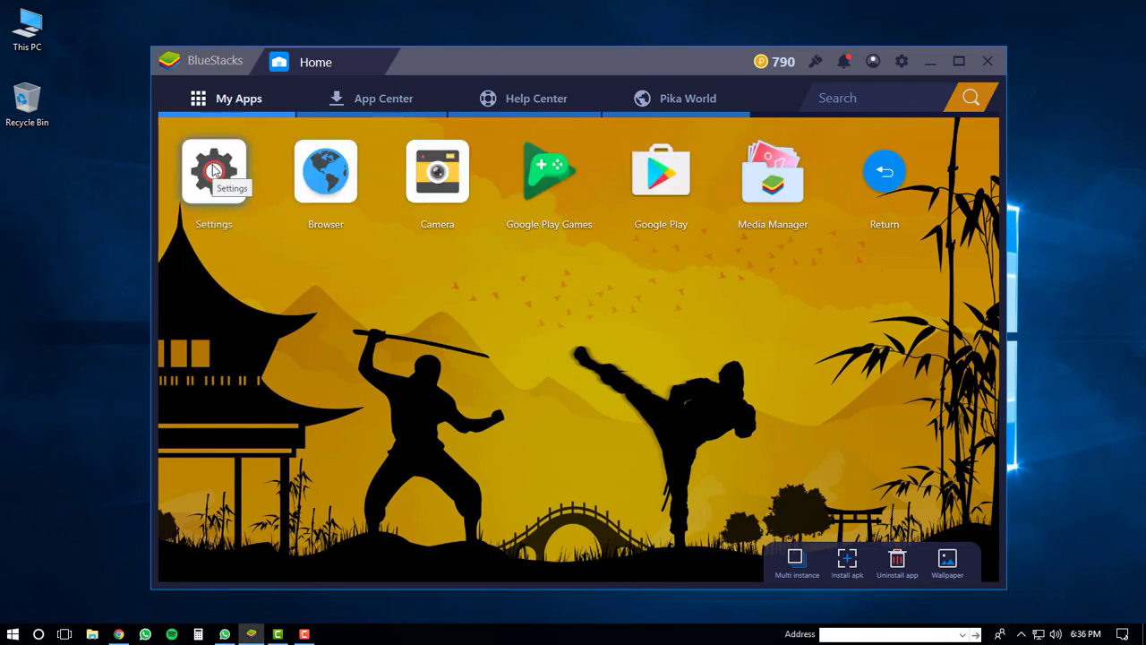
pyautogui.moveTo(326, 171)
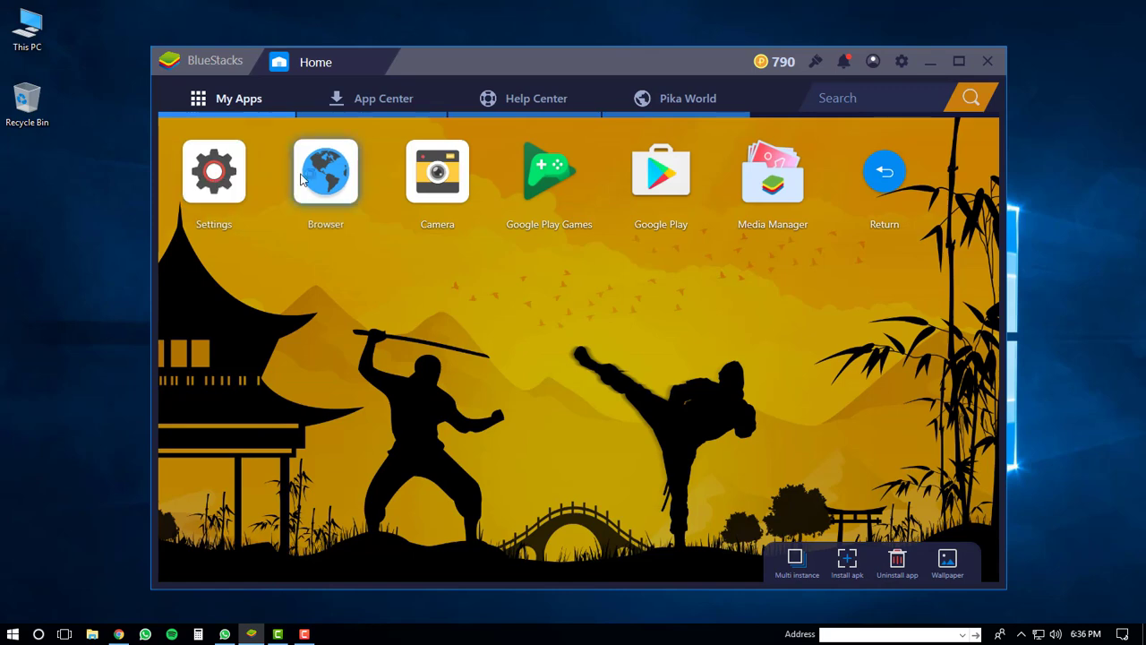
pyautogui.moveTo(661, 182)
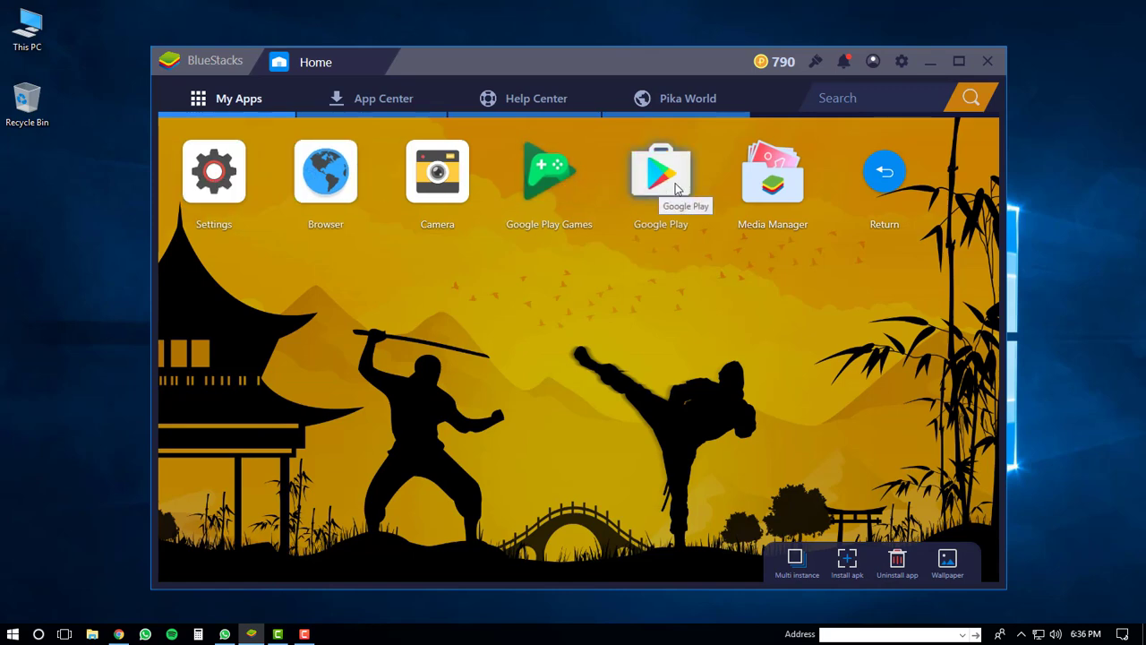
pyautogui.click(661, 172)
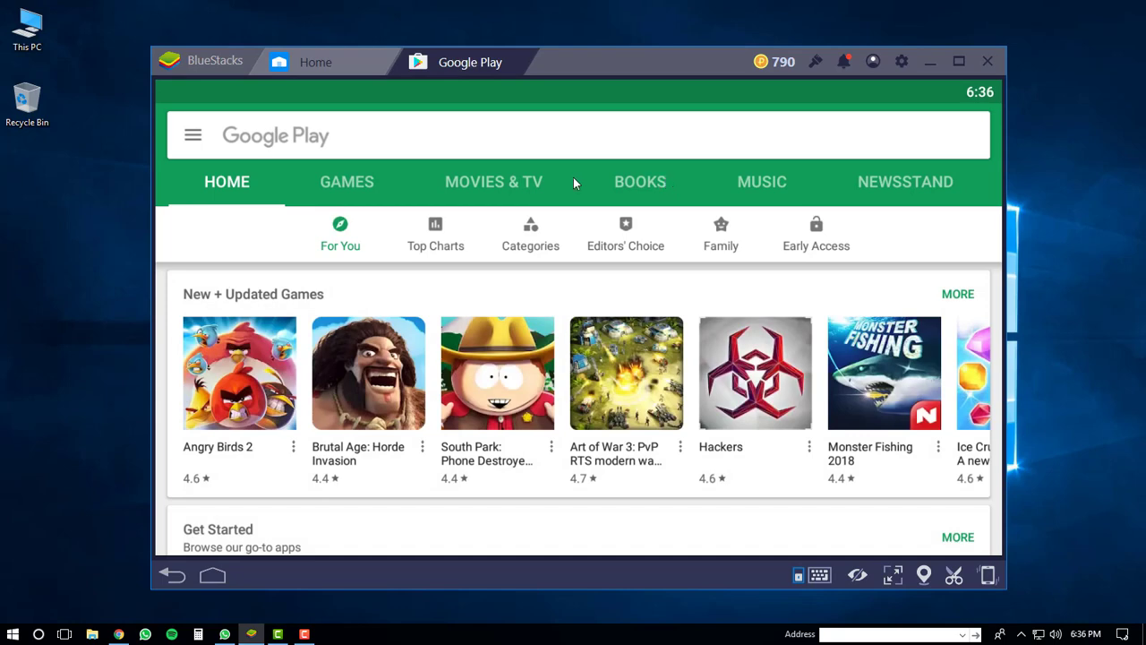
pyautogui.moveTo(258, 139)
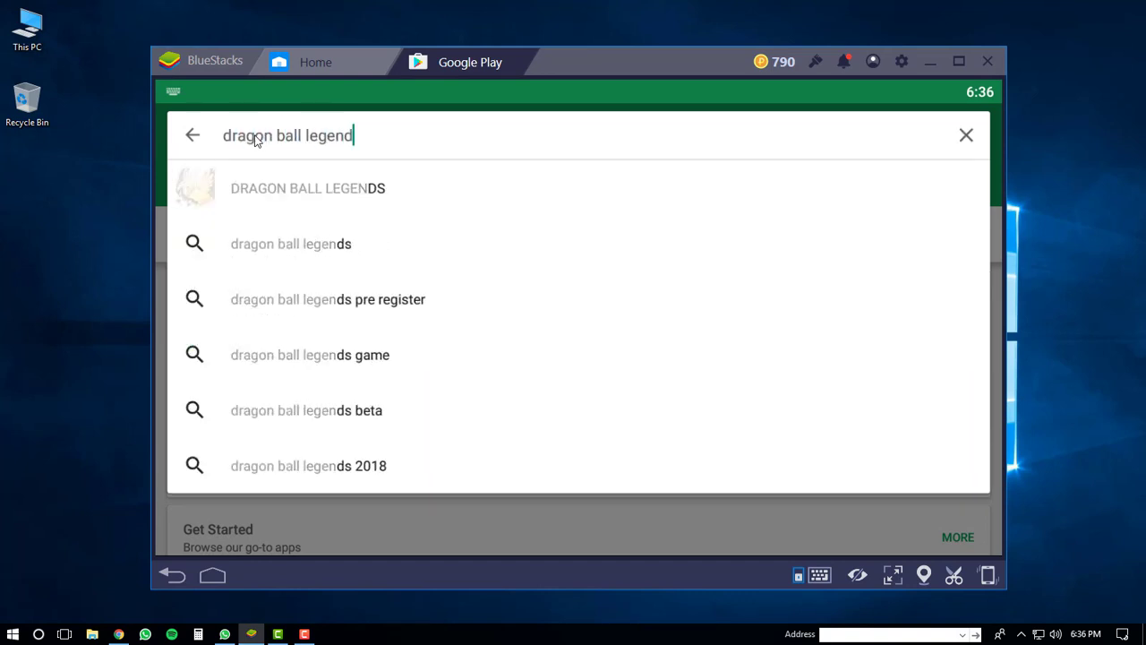
# Step: Search Google Play for 'dragon ball legends' and go to the DRAGON BALL LEGENDS store page
pyautogui.write('s')
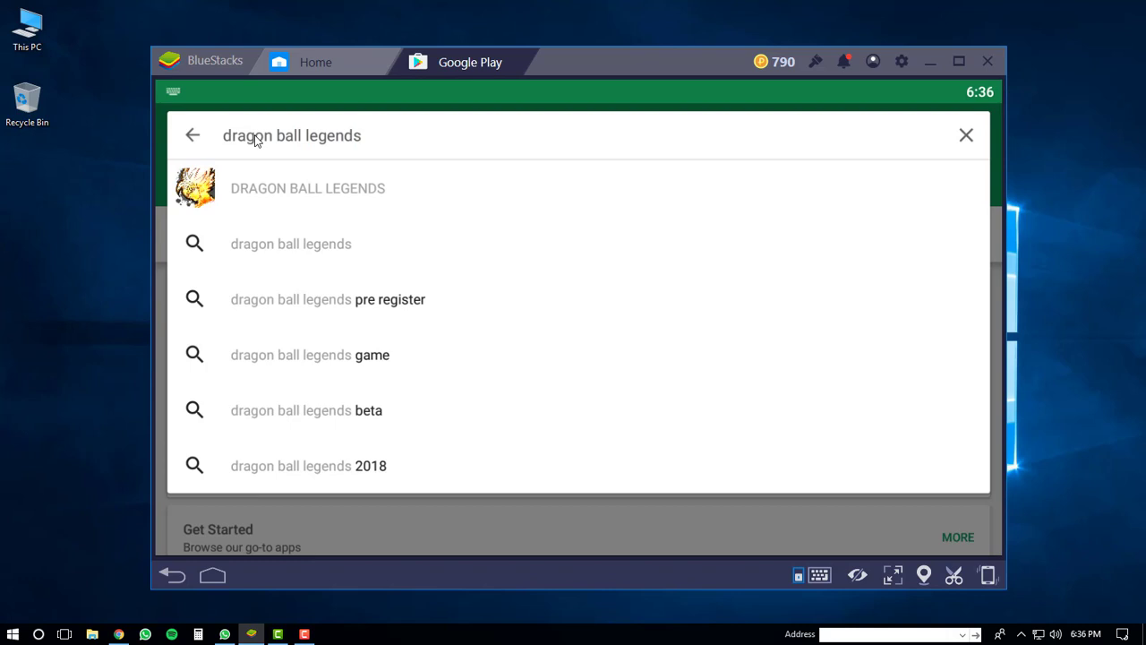
pyautogui.moveTo(283, 195)
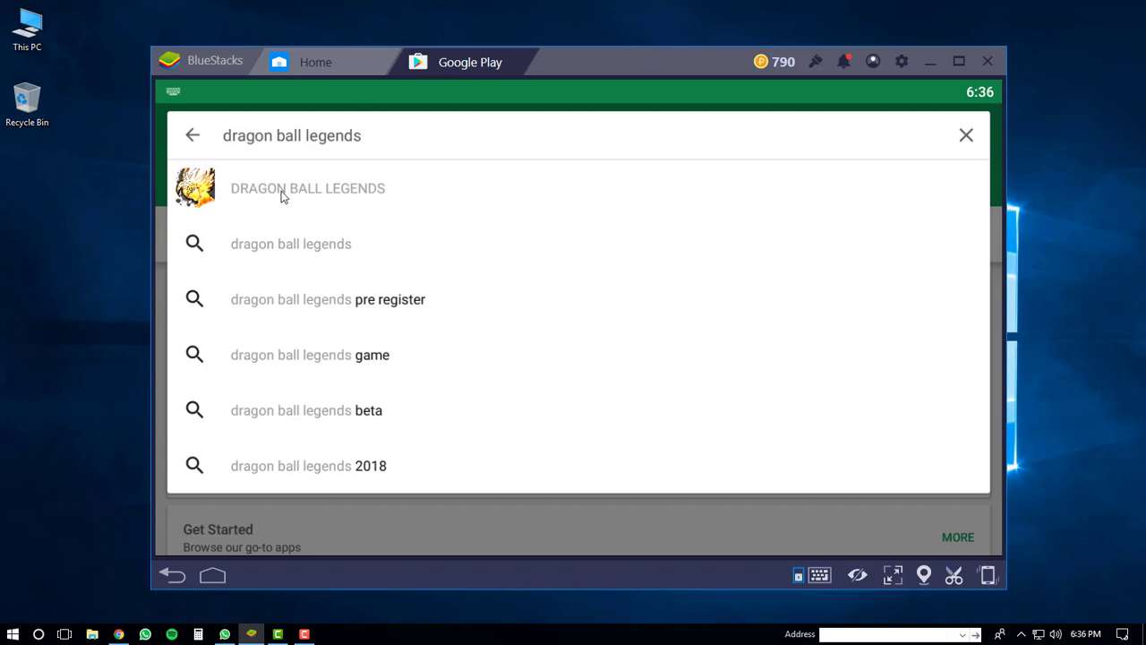
pyautogui.click(308, 188)
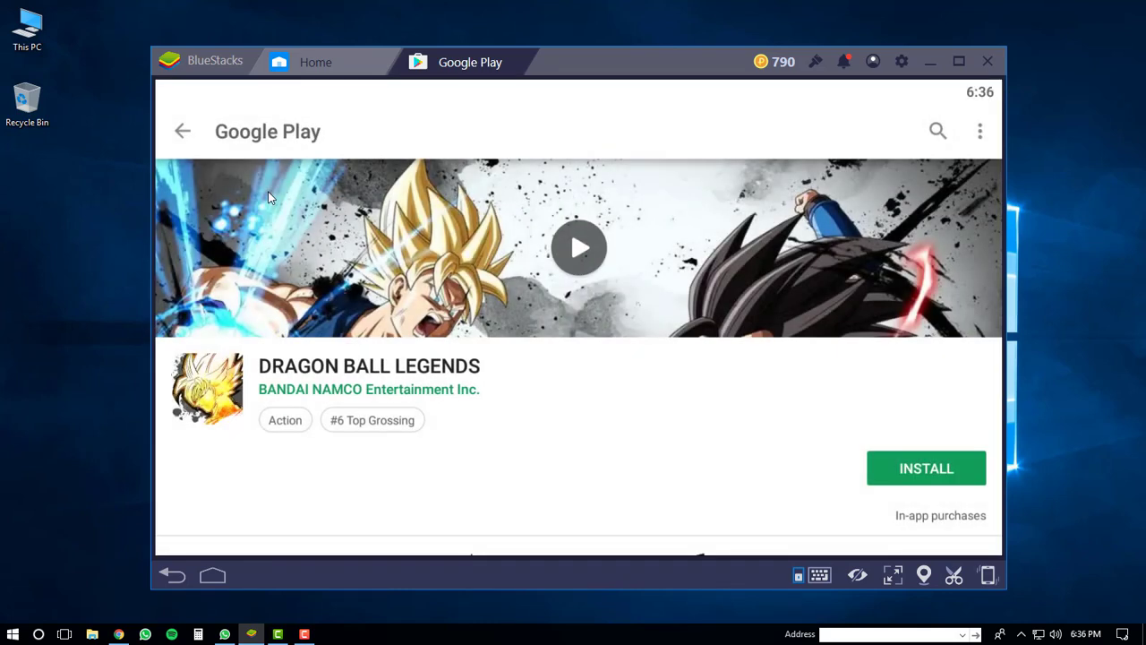
pyautogui.moveTo(654, 396)
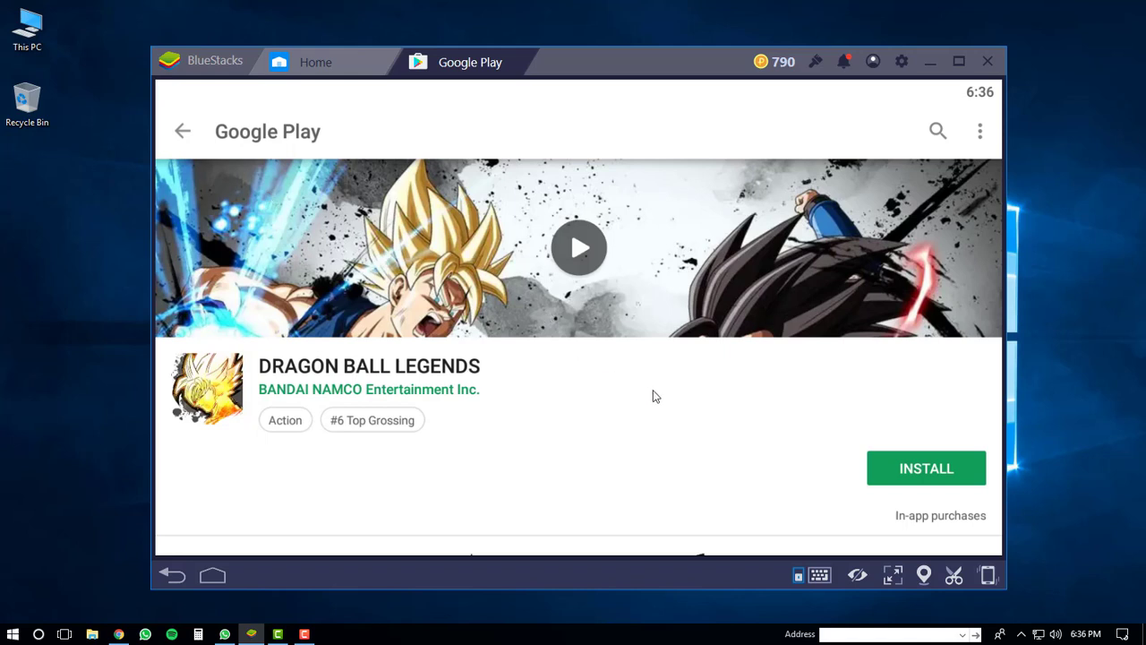
pyautogui.moveTo(922, 476)
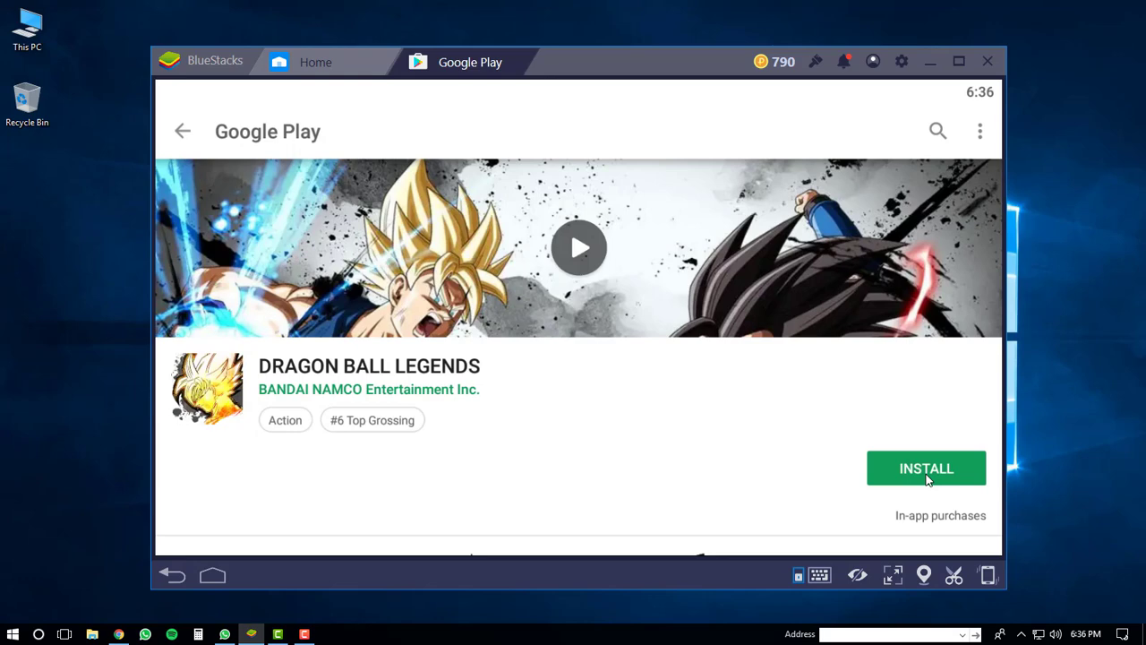
# Step: Install DRAGON BALL LEGENDS from its store page and launch the installed game
pyautogui.click(926, 467)
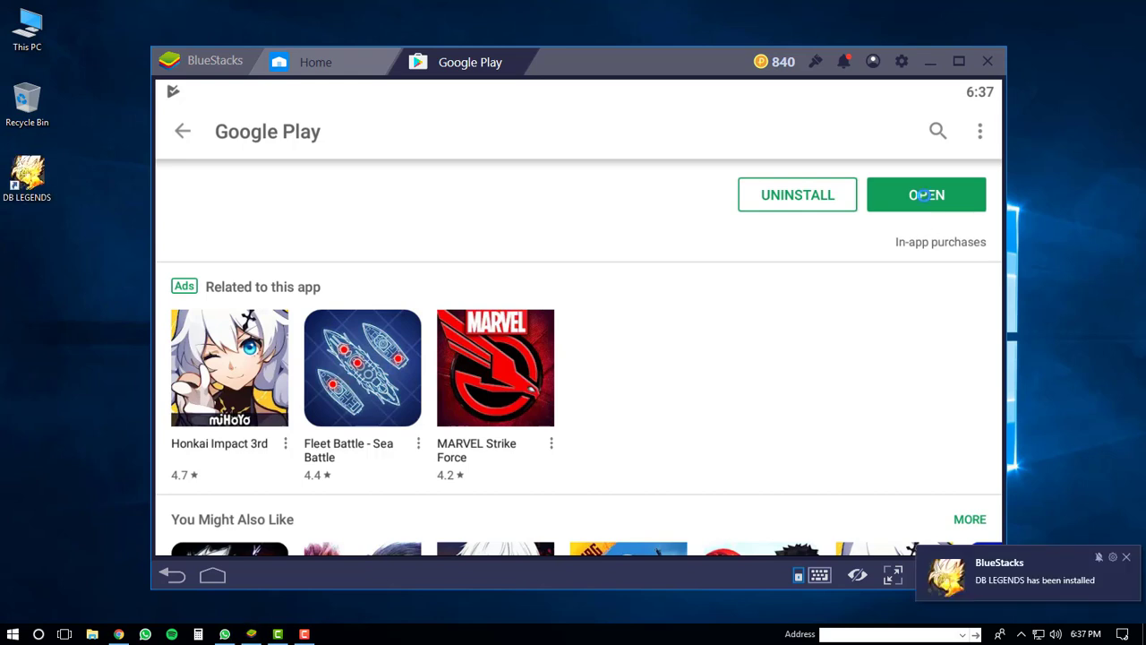
pyautogui.click(926, 194)
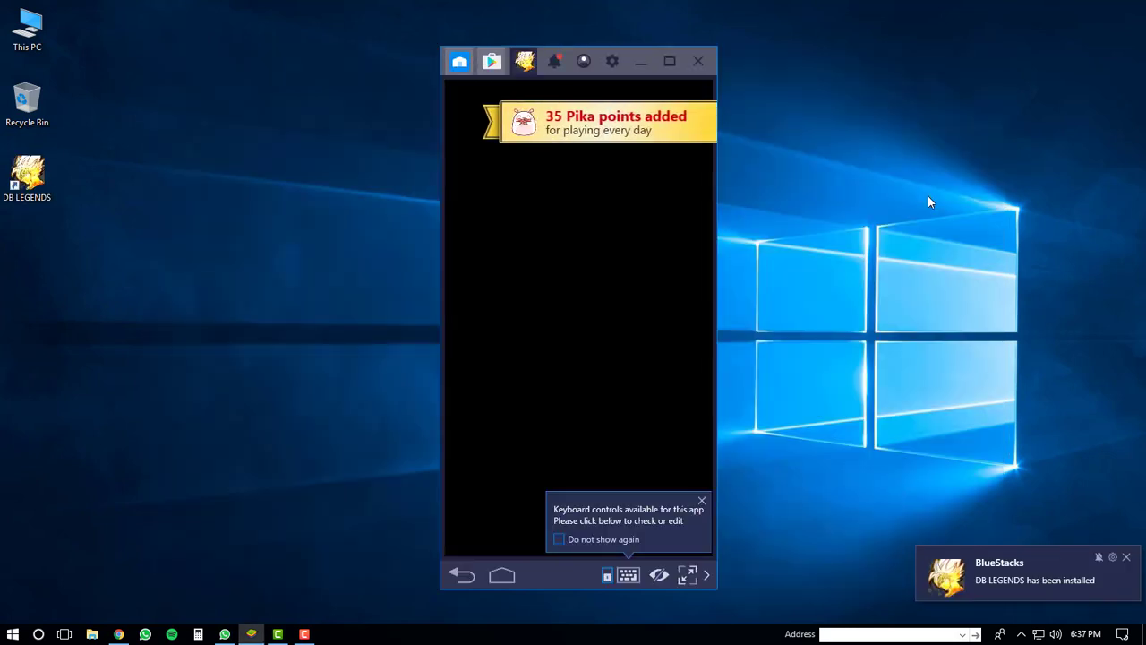